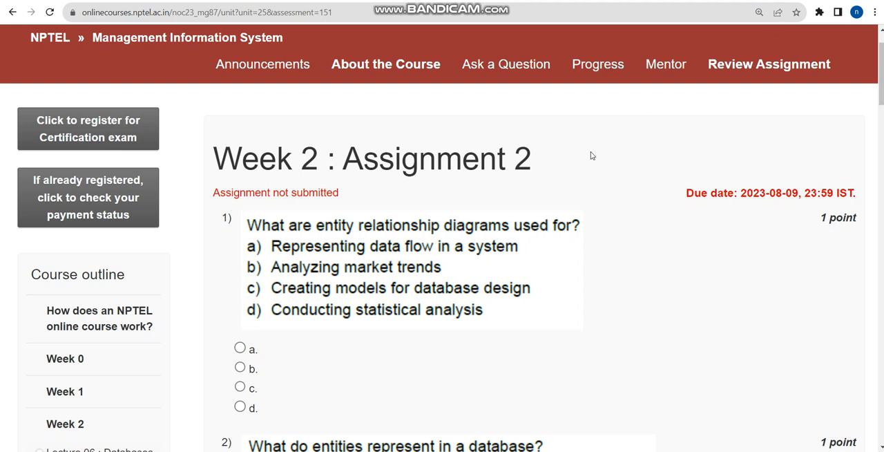
pyautogui.moveTo(587, 156)
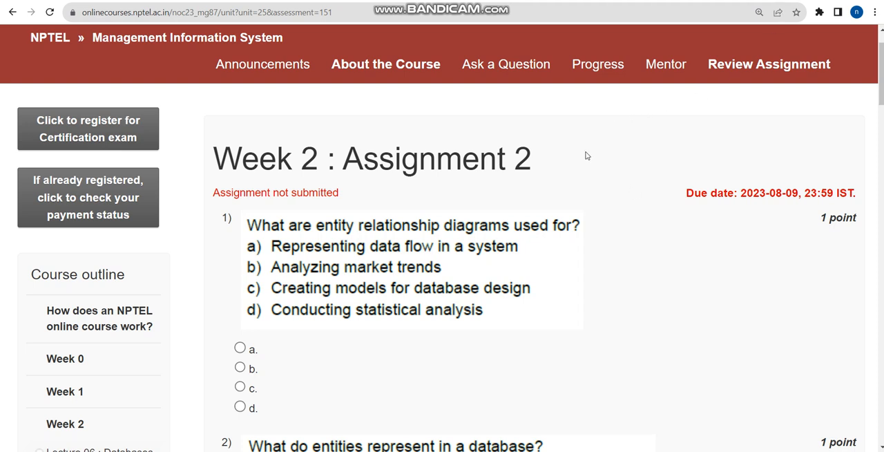
pyautogui.moveTo(532, 170)
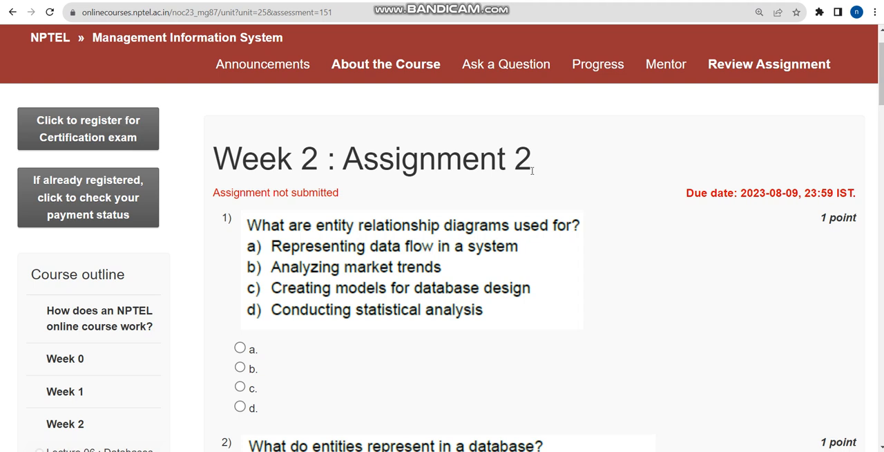
pyautogui.moveTo(532, 171)
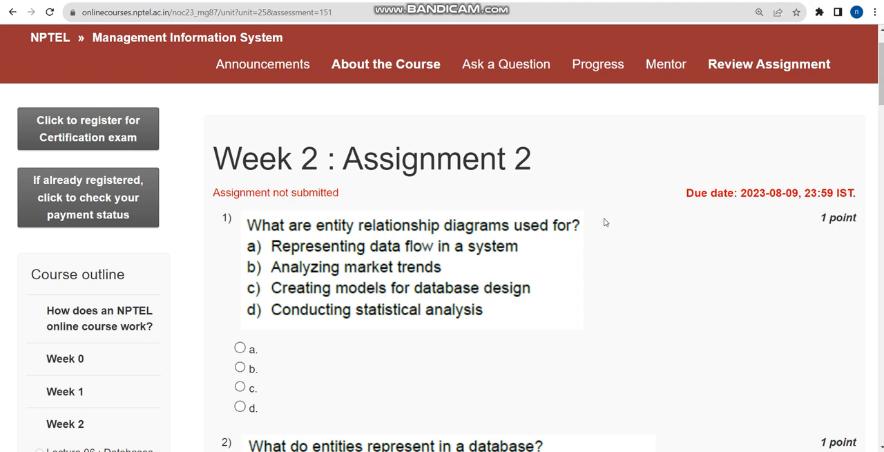
pyautogui.moveTo(530, 167)
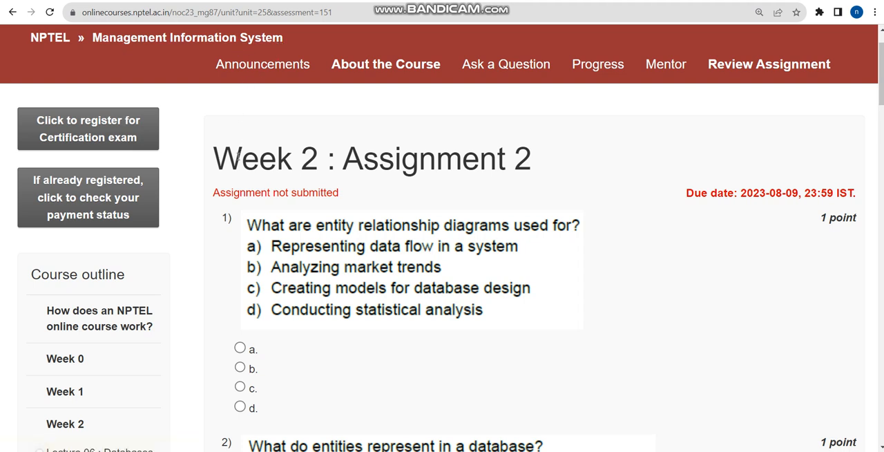
# Highlight the Week 2 assignment title and its assignment number.
pyautogui.tripleClick(372, 158)
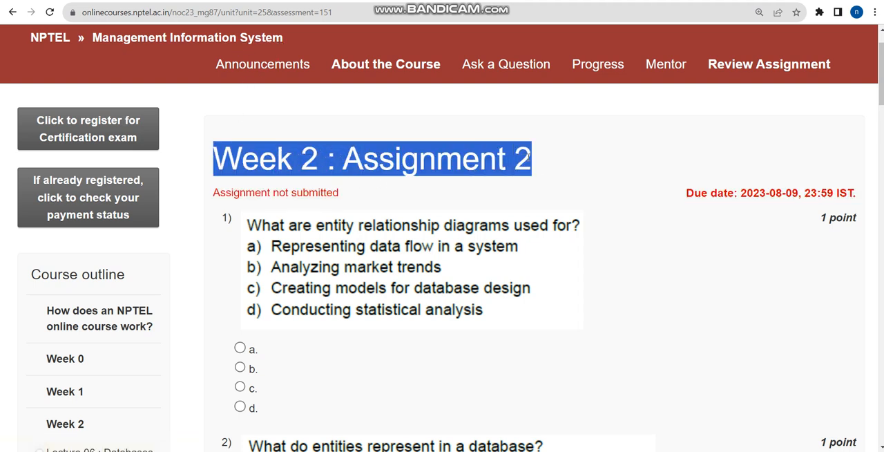
pyautogui.click(532, 163)
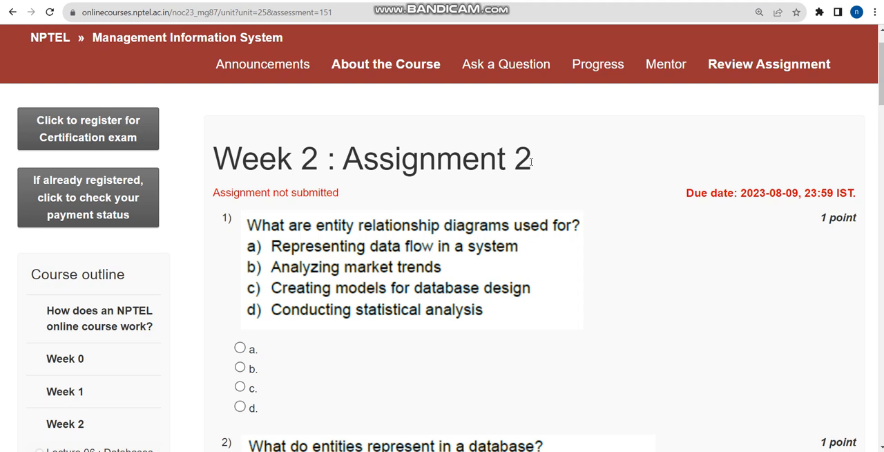
pyautogui.moveTo(529, 161)
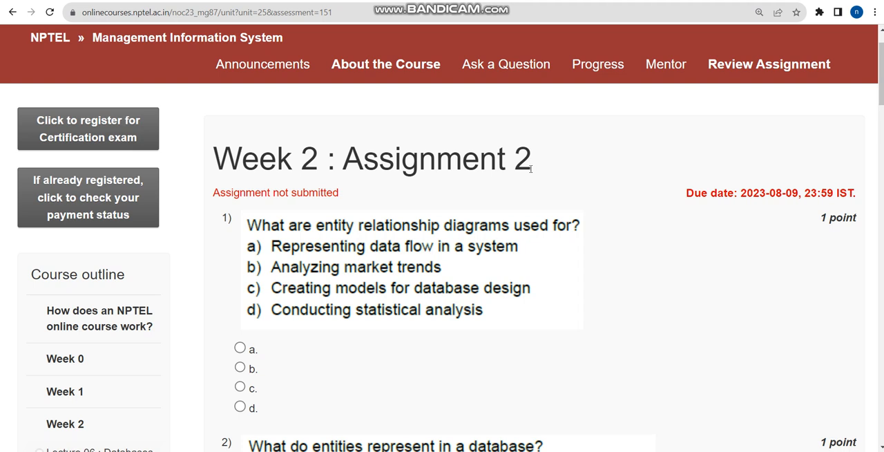
pyautogui.tripleClick(371, 159)
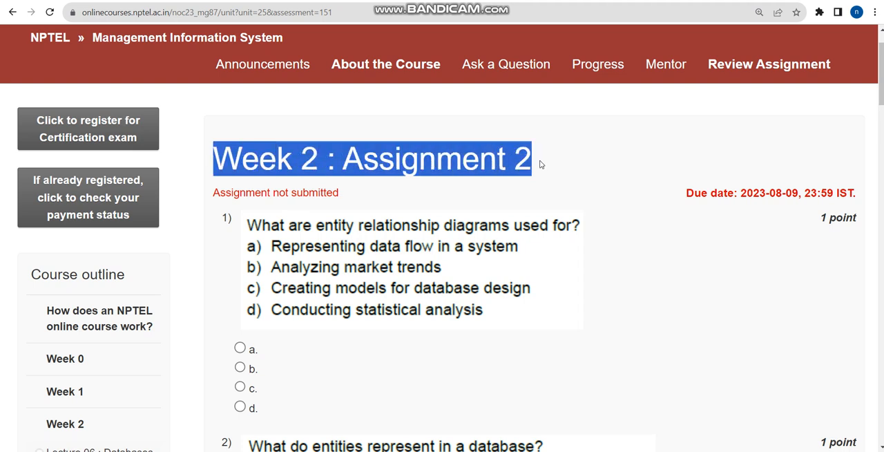
pyautogui.click(528, 172)
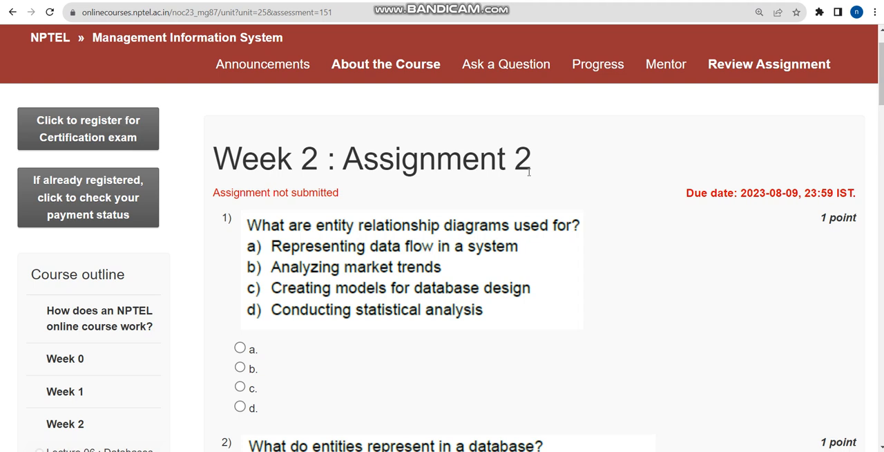
pyautogui.doubleClick(523, 159)
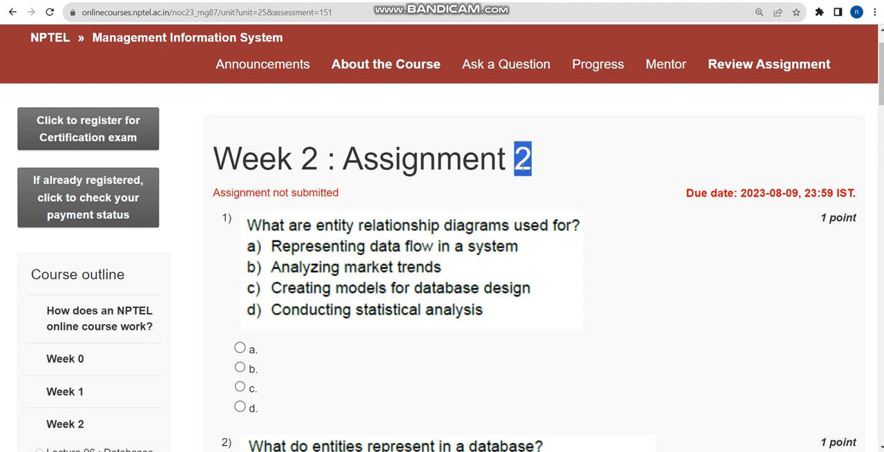
pyautogui.tripleClick(372, 159)
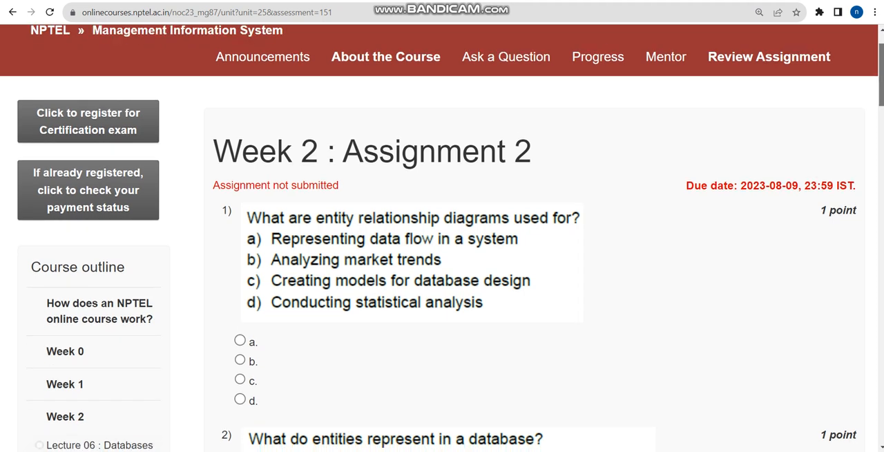
# Select option c, creating models for database design, for question 1.
pyautogui.scroll(-3)
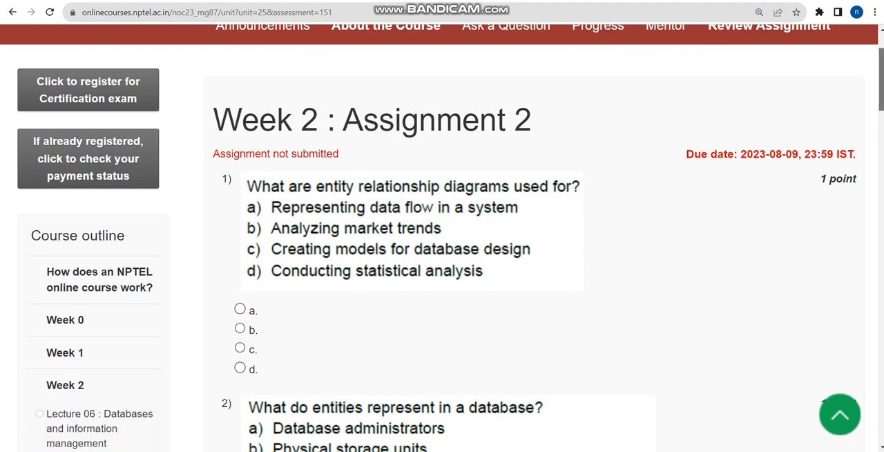
pyautogui.scroll(3)
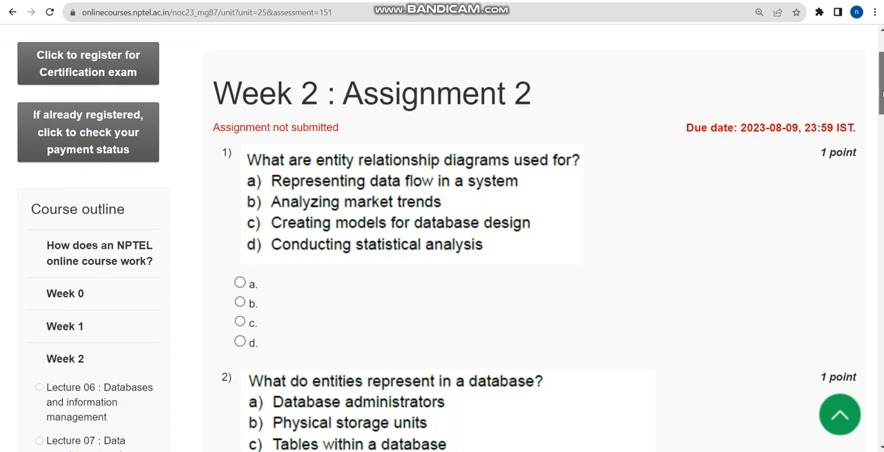
pyautogui.scroll(-3)
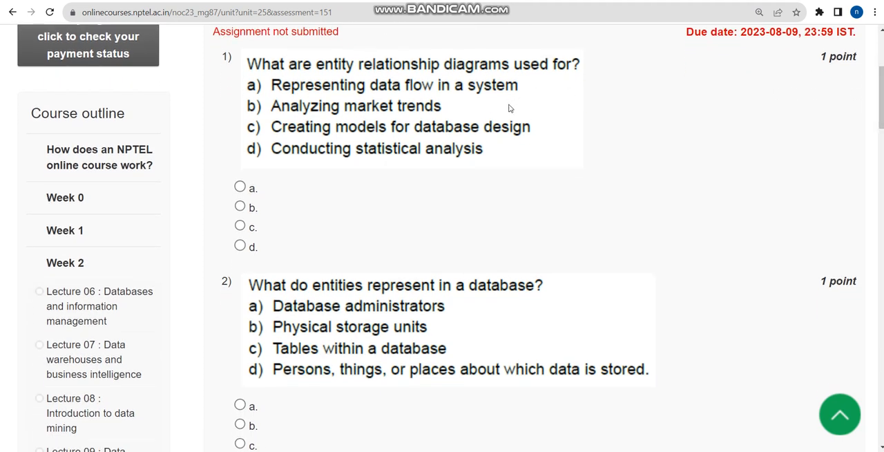
pyautogui.moveTo(567, 123)
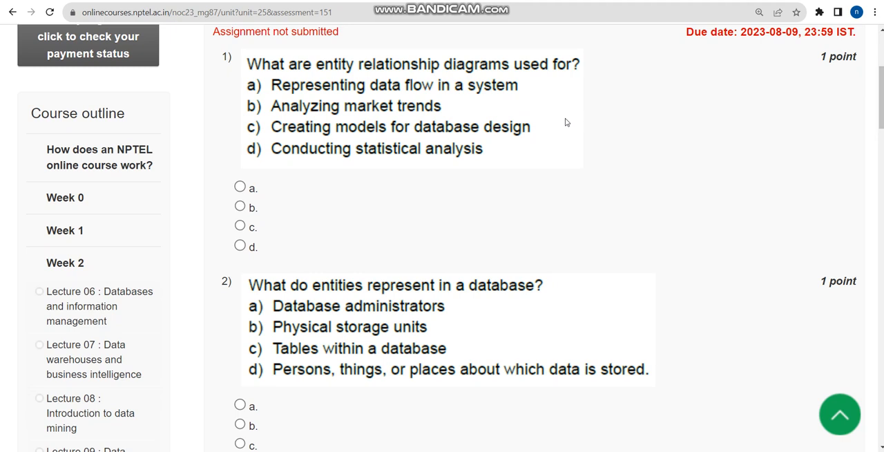
pyautogui.moveTo(403, 132)
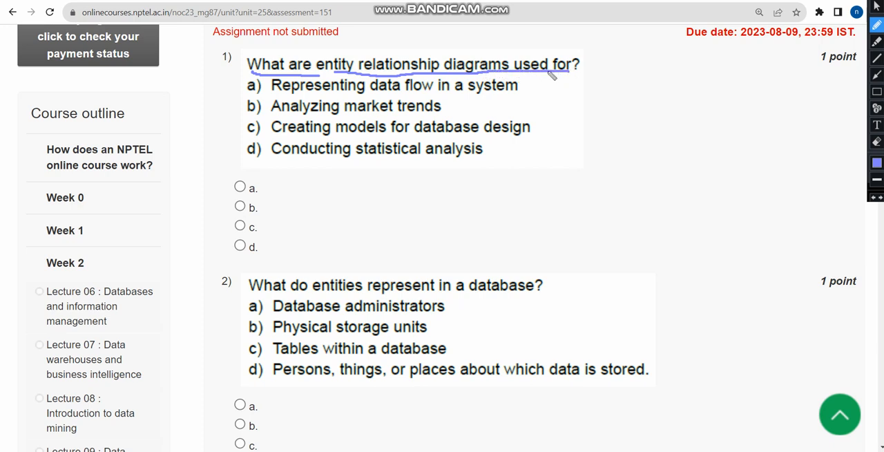
pyautogui.moveTo(404, 79)
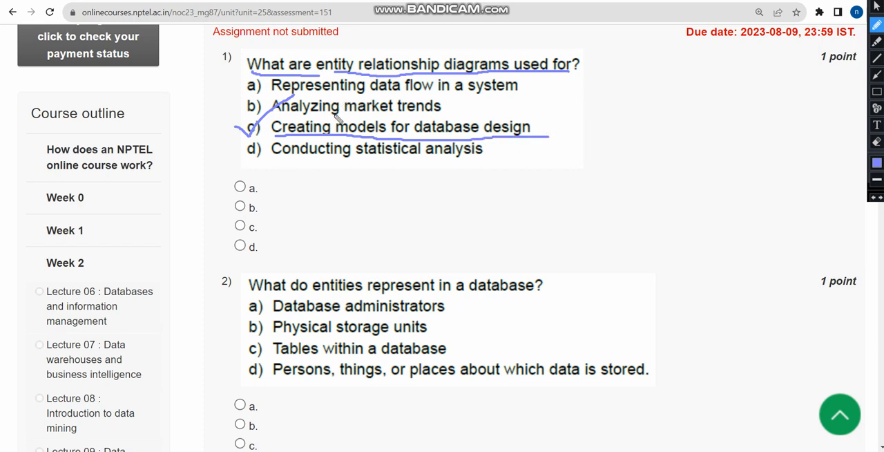
pyautogui.click(239, 226)
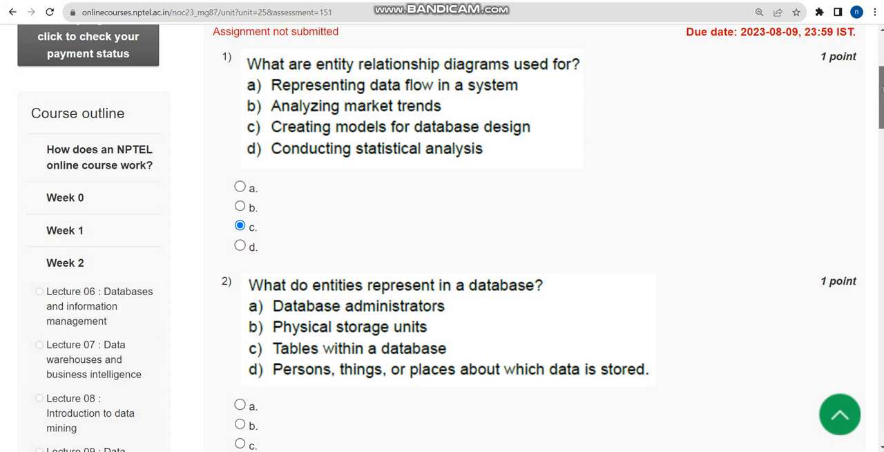
# Tick and circle answer d for question 2, select it, and scroll on.
pyautogui.scroll(-3)
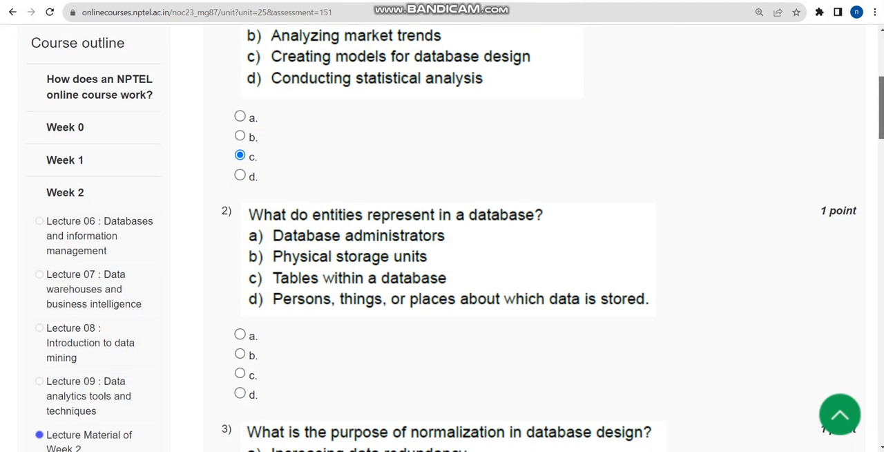
pyautogui.scroll(-3)
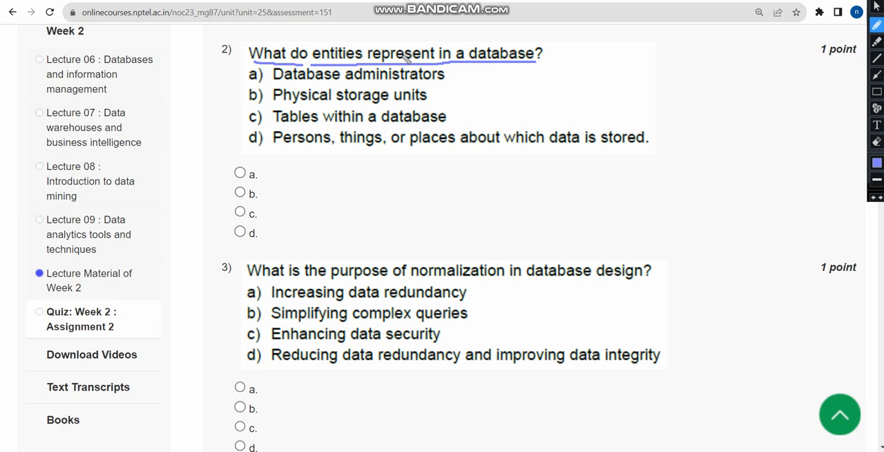
pyautogui.moveTo(399, 56)
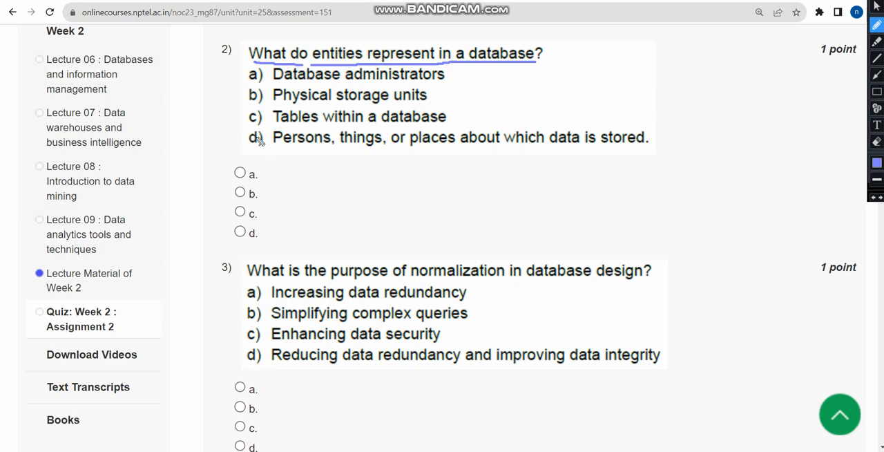
pyautogui.moveTo(234, 149); pyautogui.dragTo(387, 155)
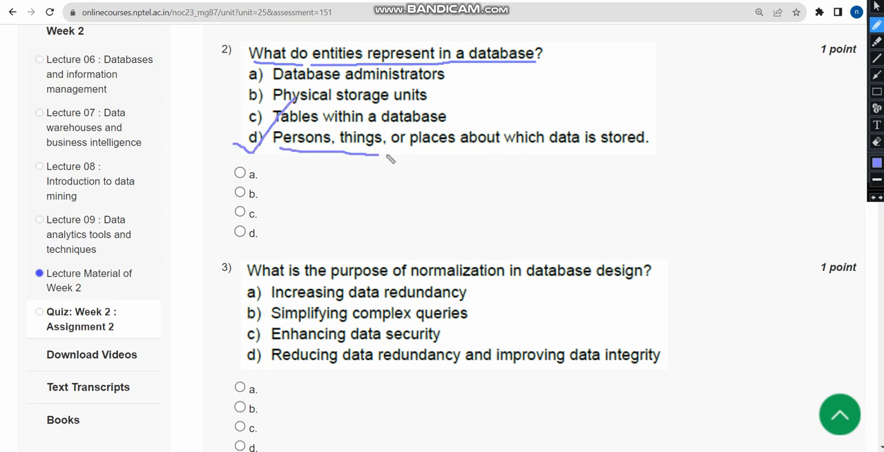
pyautogui.moveTo(379, 155); pyautogui.dragTo(584, 156)
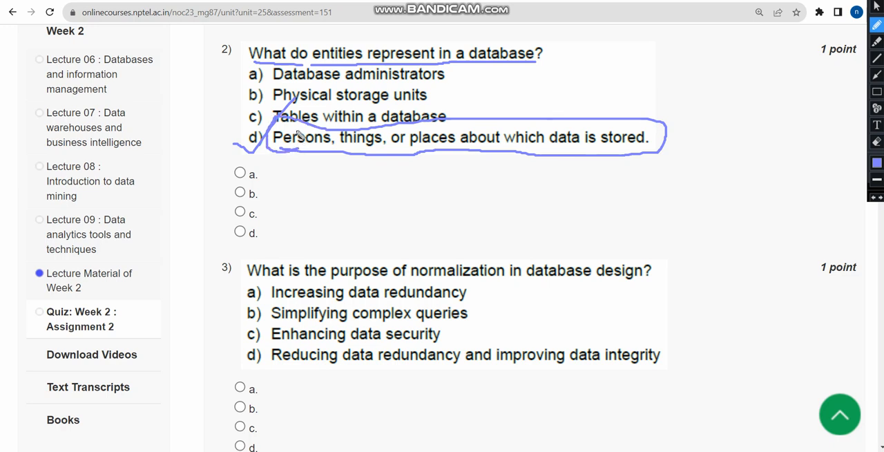
pyautogui.click(239, 231)
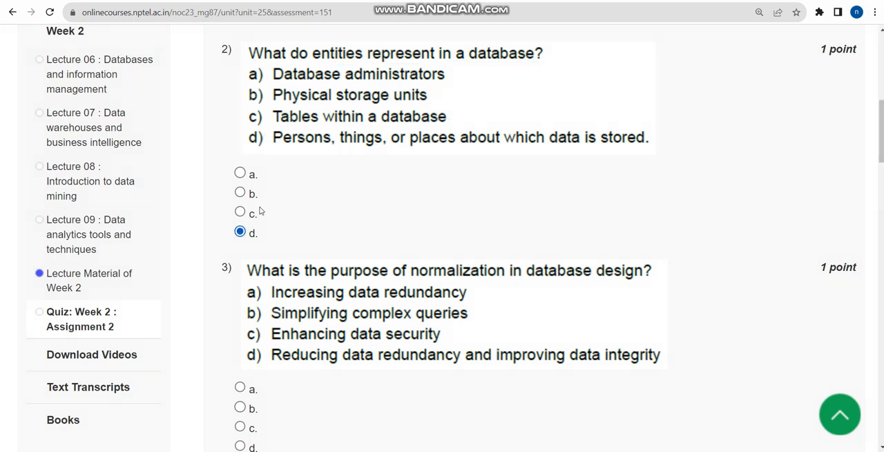
pyautogui.moveTo(321, 104)
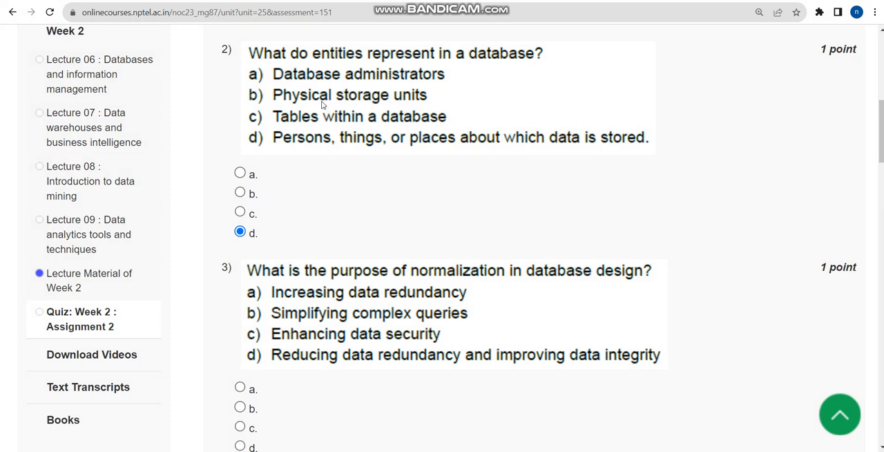
pyautogui.moveTo(304, 105)
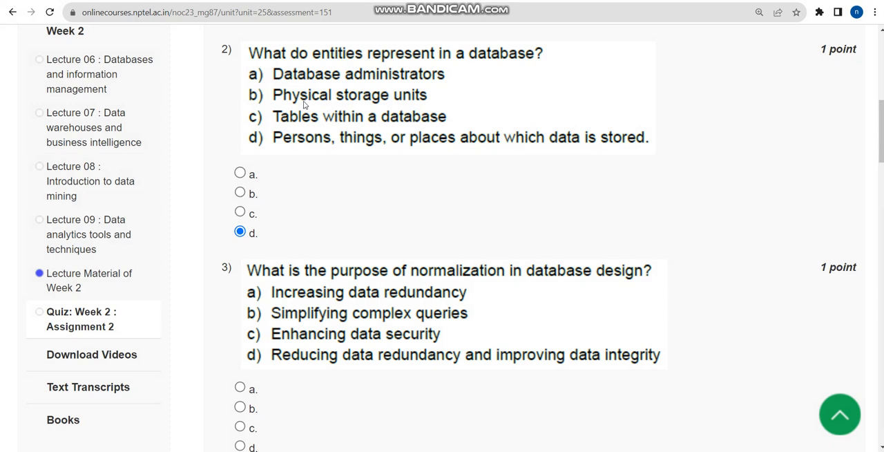
pyautogui.scroll(-3)
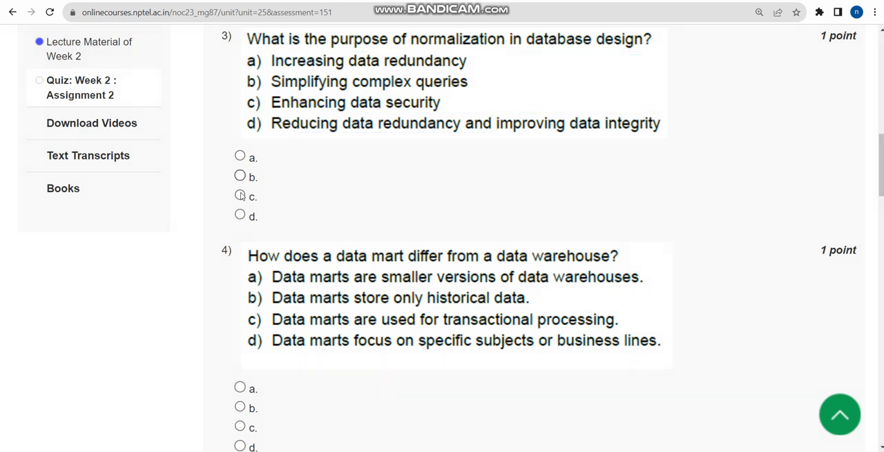
# Select an answer for question 3 on normalization and scroll toward question 4.
pyautogui.click(239, 215)
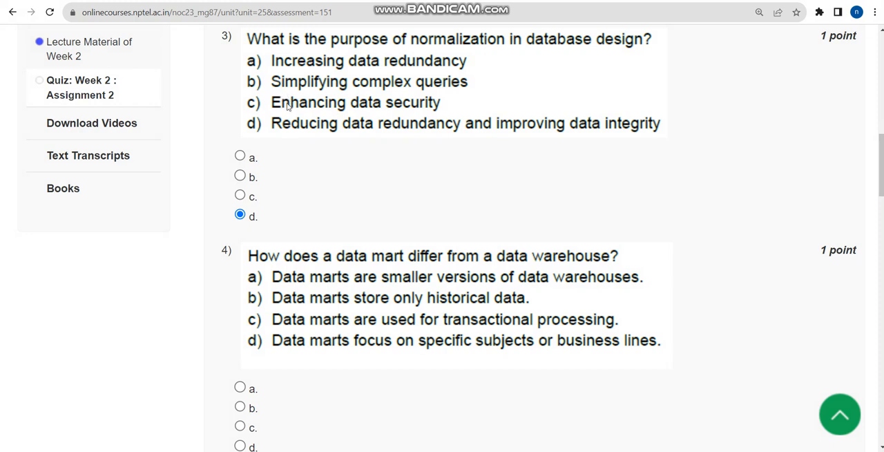
pyautogui.scroll(-3)
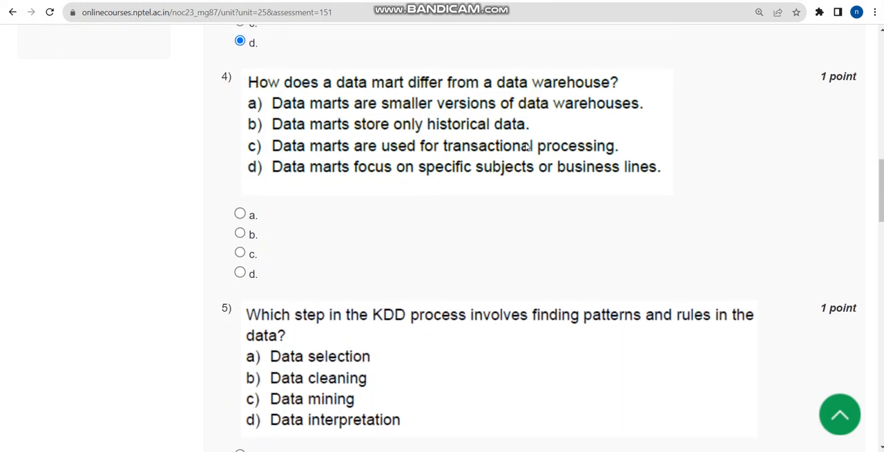
# Sketch a data warehouse-to-data mart diagram and select option a, smaller versions.
pyautogui.scroll(-3)
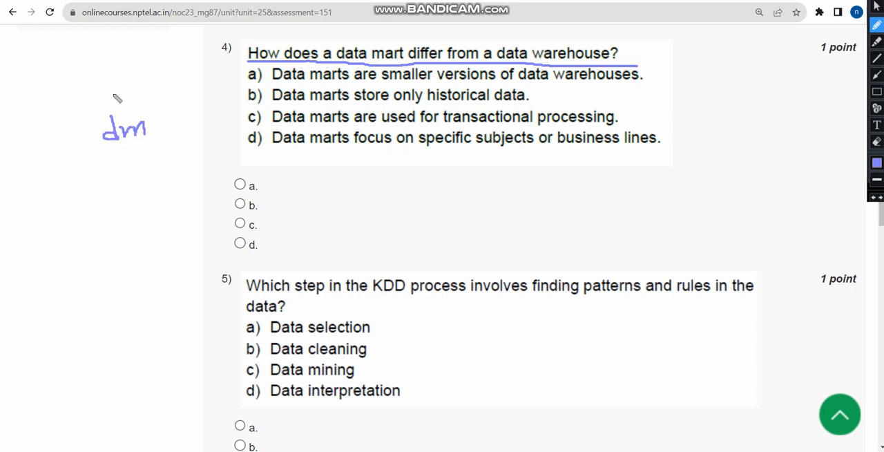
pyautogui.moveTo(103, 89); pyautogui.dragTo(73, 145)
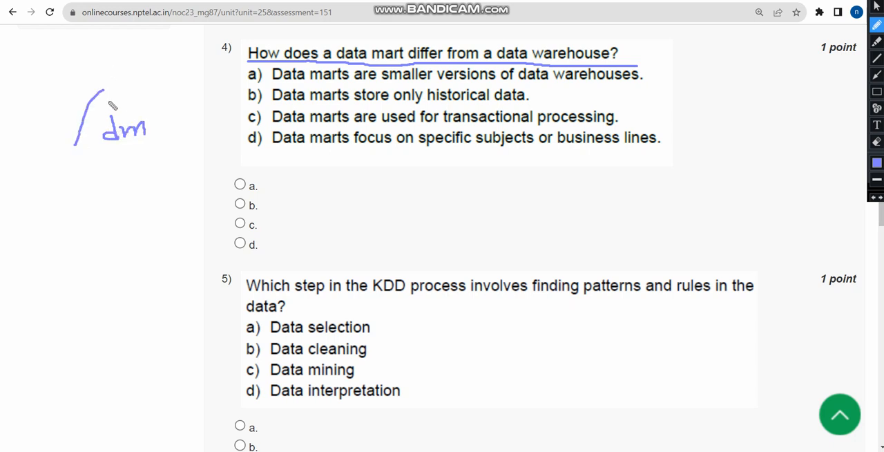
pyautogui.moveTo(90, 93); pyautogui.dragTo(183, 114)
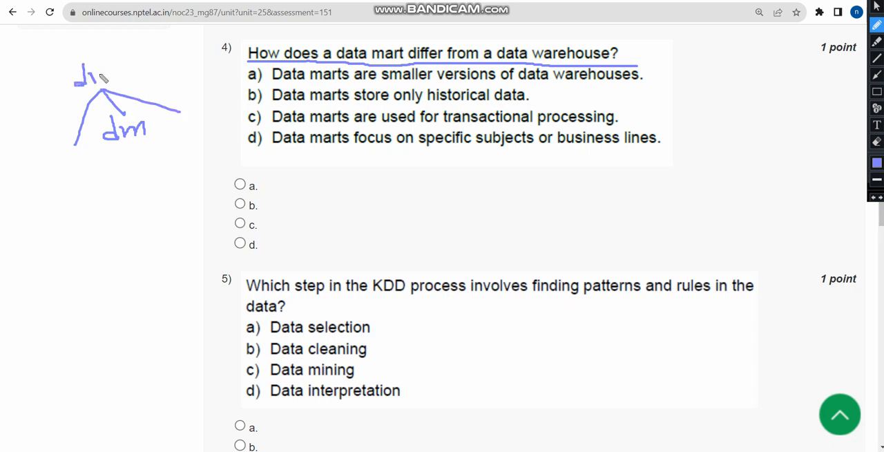
pyautogui.moveTo(90, 80); pyautogui.dragTo(114, 66)
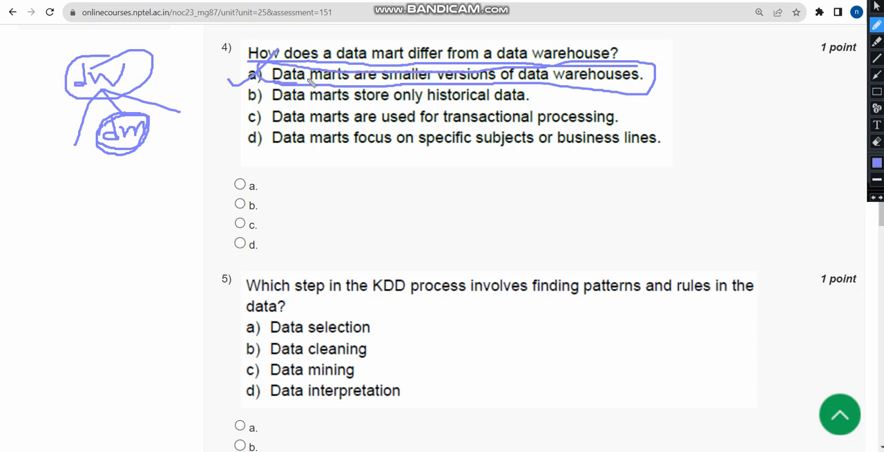
pyautogui.click(240, 186)
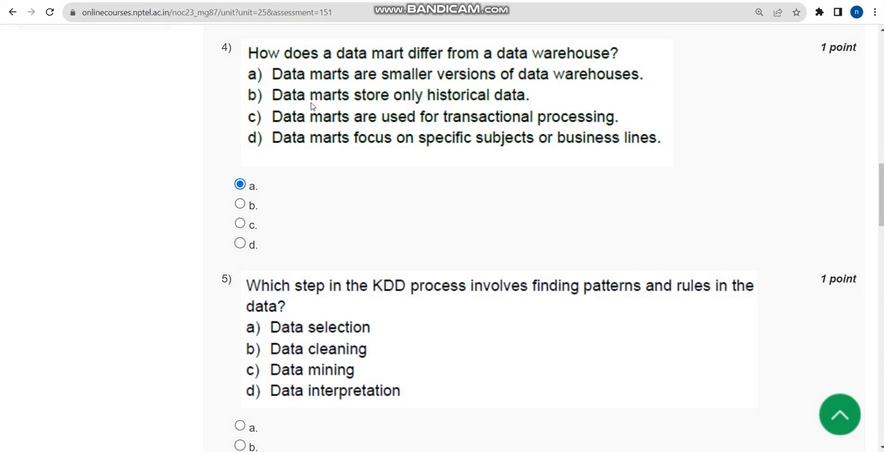
pyautogui.moveTo(325, 105)
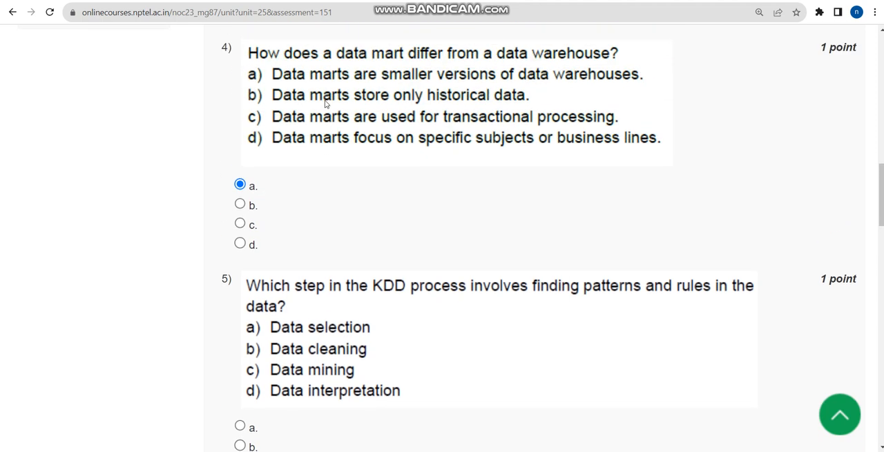
# Underline the KDD question and select option c, Data mining.
pyautogui.scroll(-3)
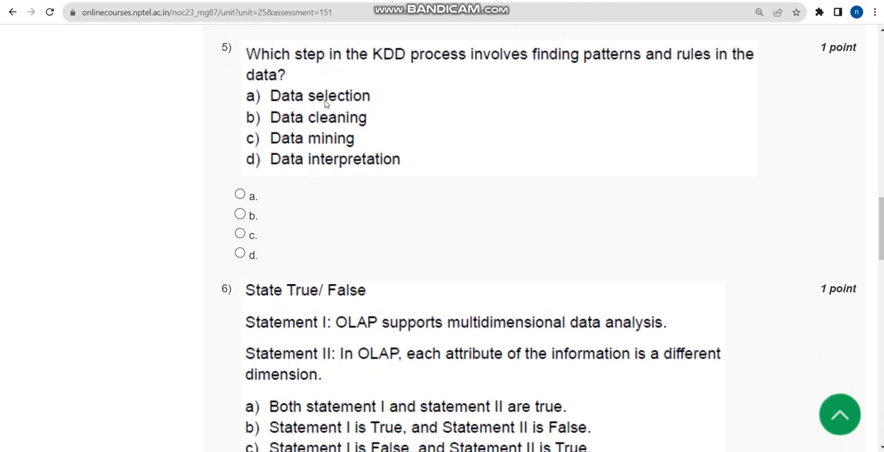
pyautogui.moveTo(324, 102)
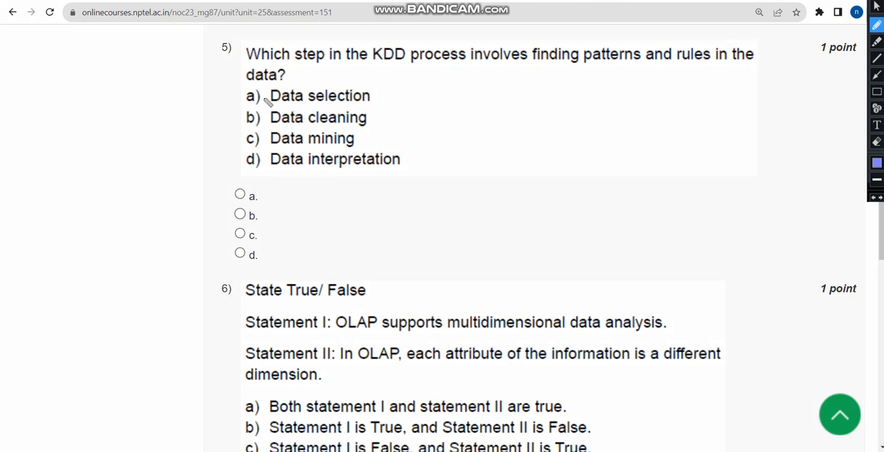
pyautogui.moveTo(247, 66); pyautogui.dragTo(377, 64)
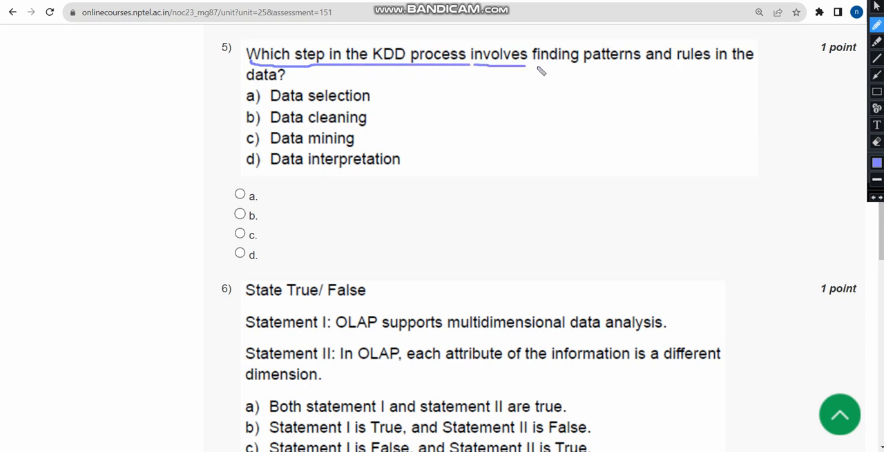
pyautogui.moveTo(539, 69); pyautogui.dragTo(779, 67)
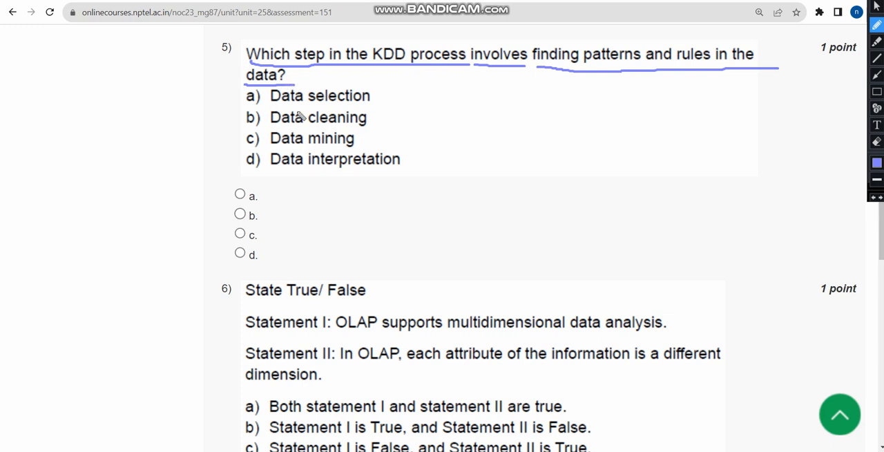
pyautogui.moveTo(287, 107)
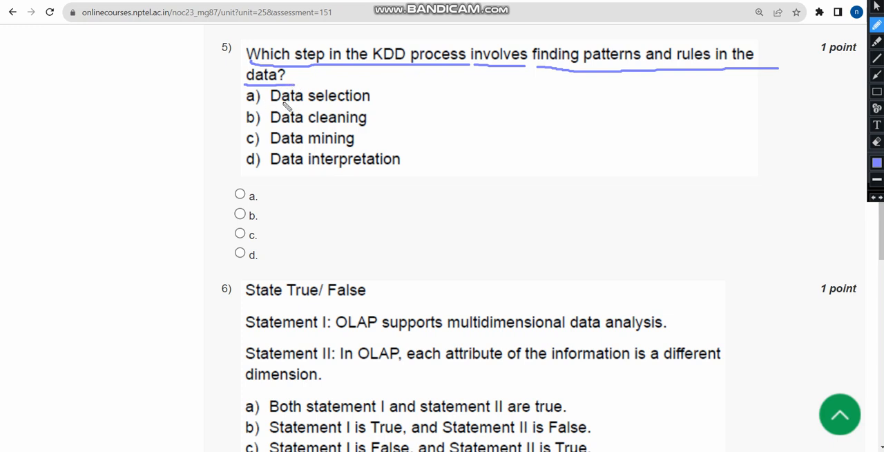
pyautogui.moveTo(280, 62)
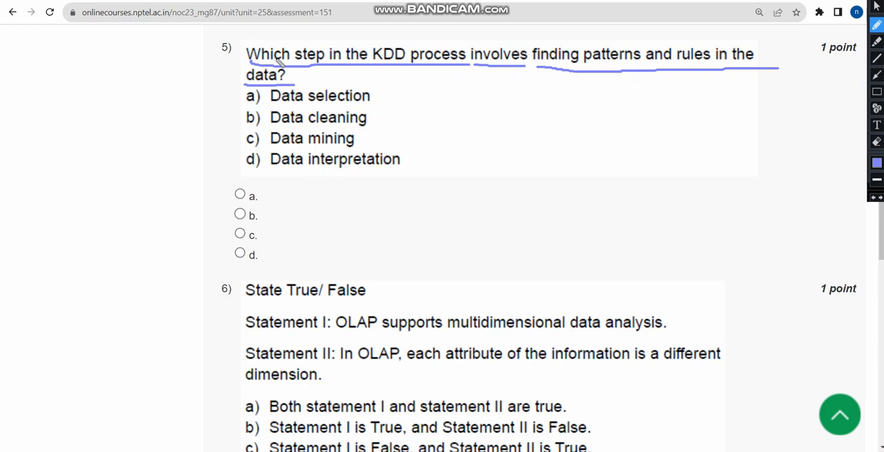
pyautogui.moveTo(276, 66)
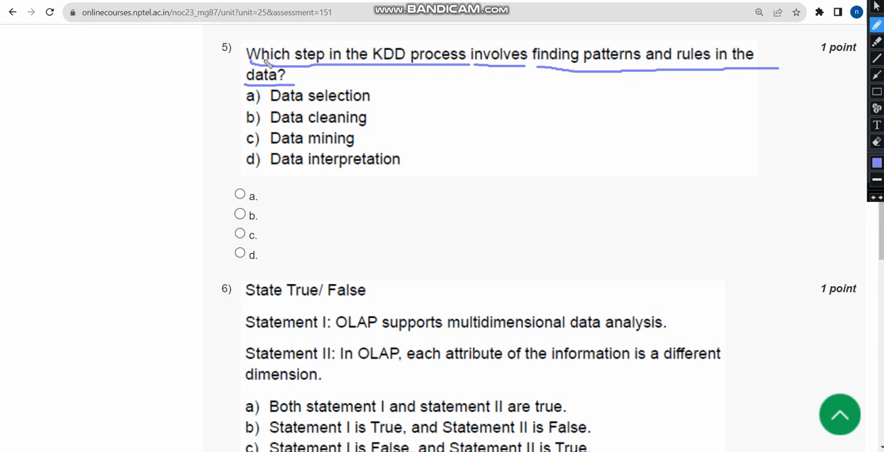
pyautogui.moveTo(237, 148)
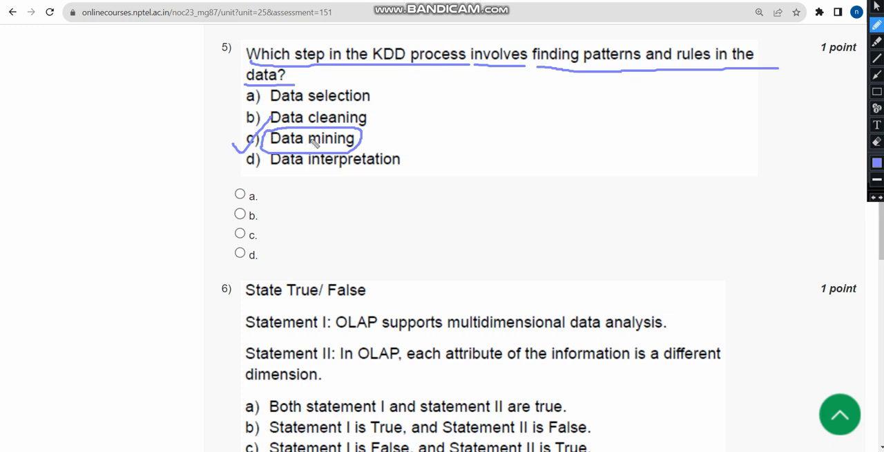
pyautogui.click(240, 234)
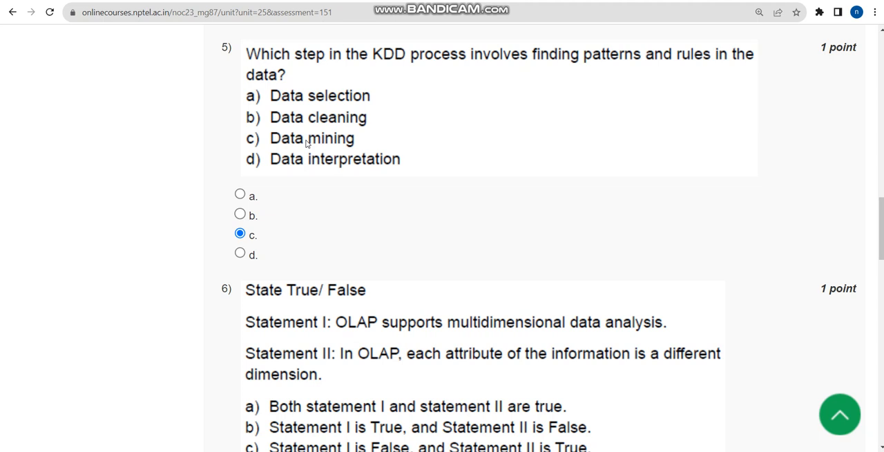
pyautogui.moveTo(308, 117)
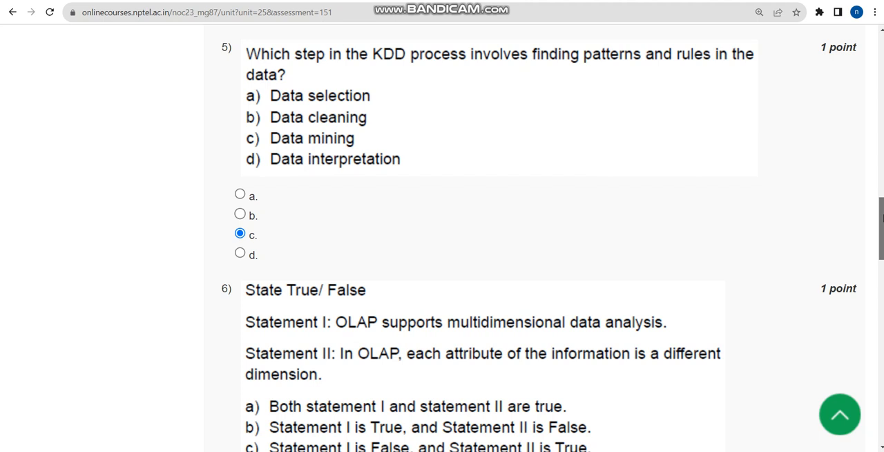
# Underline Statement II, tick both OLAP statements, and select option a, both true.
pyautogui.scroll(-3)
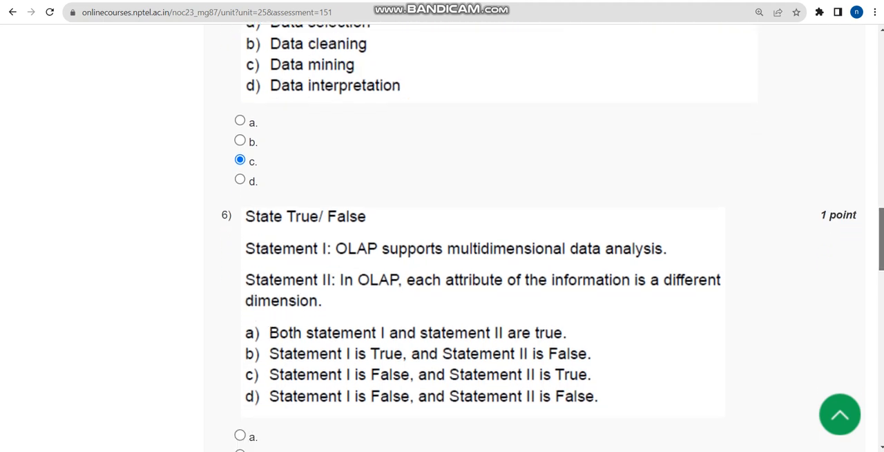
pyautogui.scroll(-3)
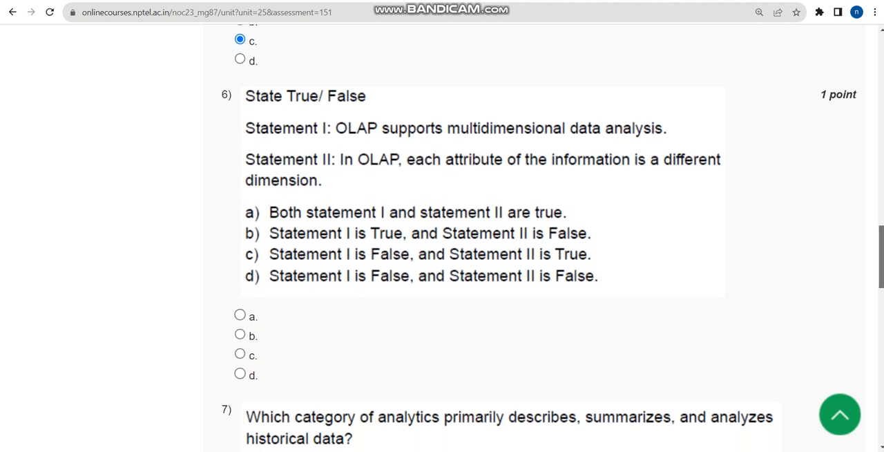
pyautogui.scroll(-3)
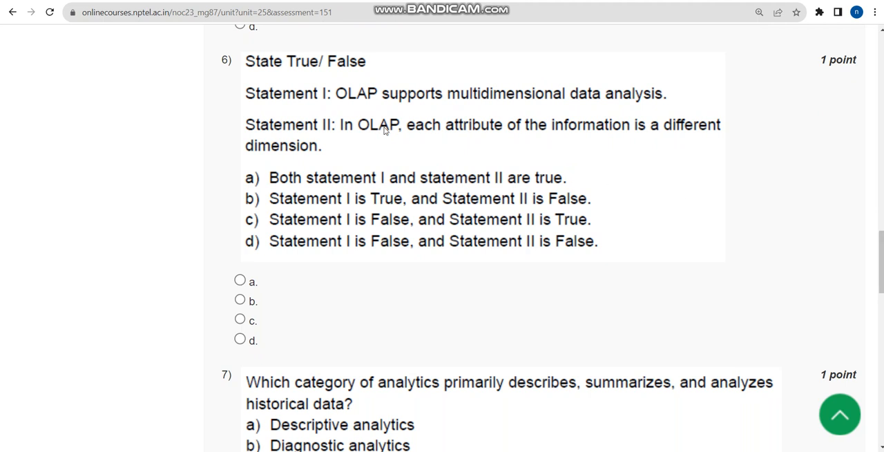
pyautogui.moveTo(385, 131)
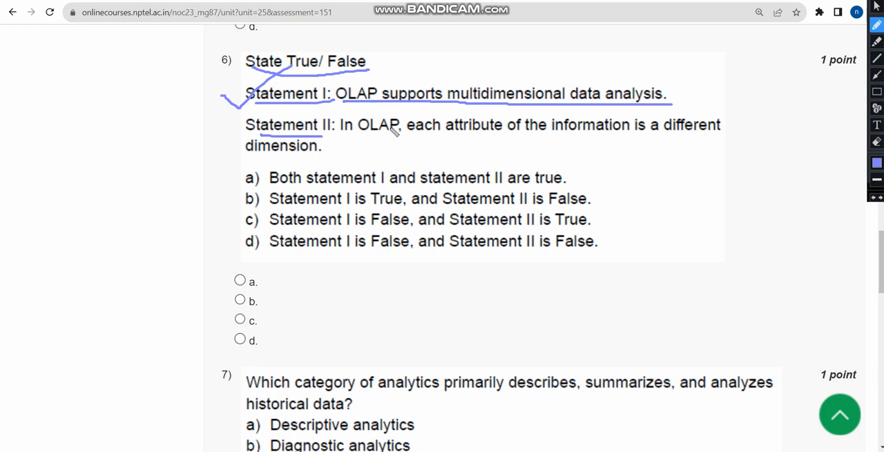
pyautogui.moveTo(338, 135); pyautogui.dragTo(498, 135)
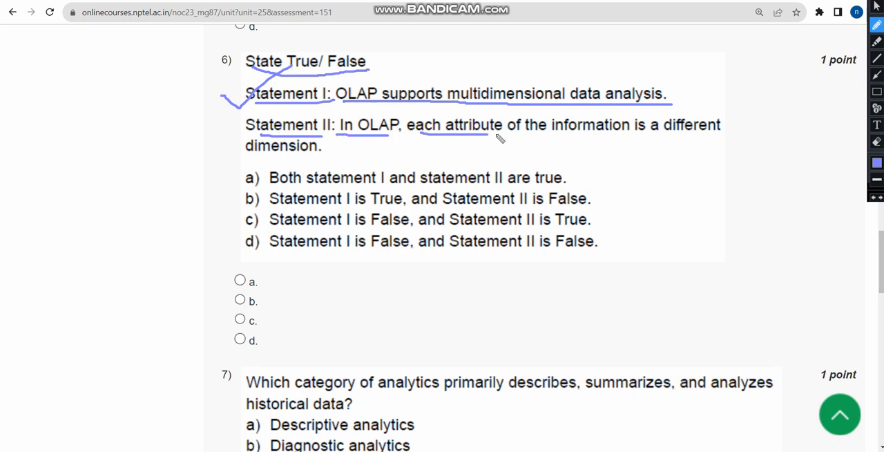
pyautogui.moveTo(497, 136); pyautogui.dragTo(732, 137)
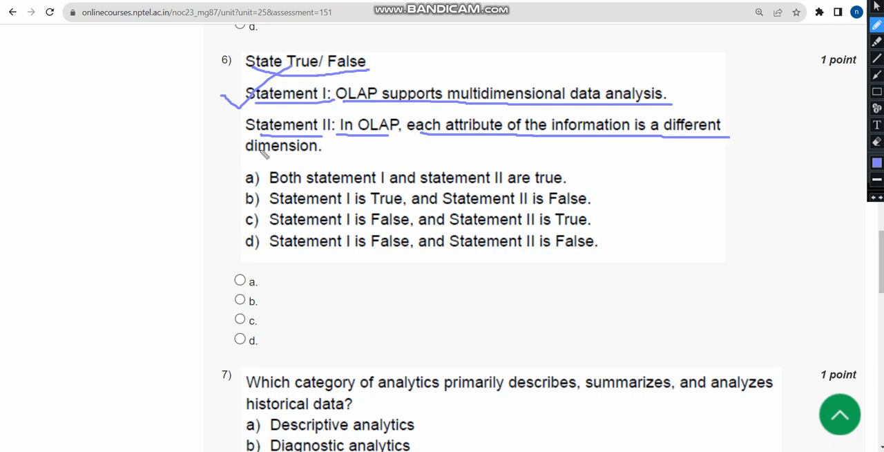
pyautogui.moveTo(252, 157); pyautogui.dragTo(328, 159)
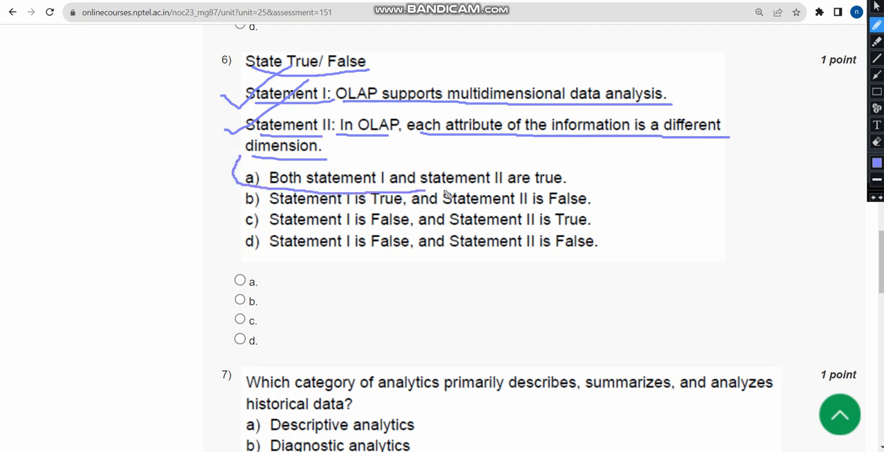
pyautogui.moveTo(246, 166); pyautogui.dragTo(594, 190)
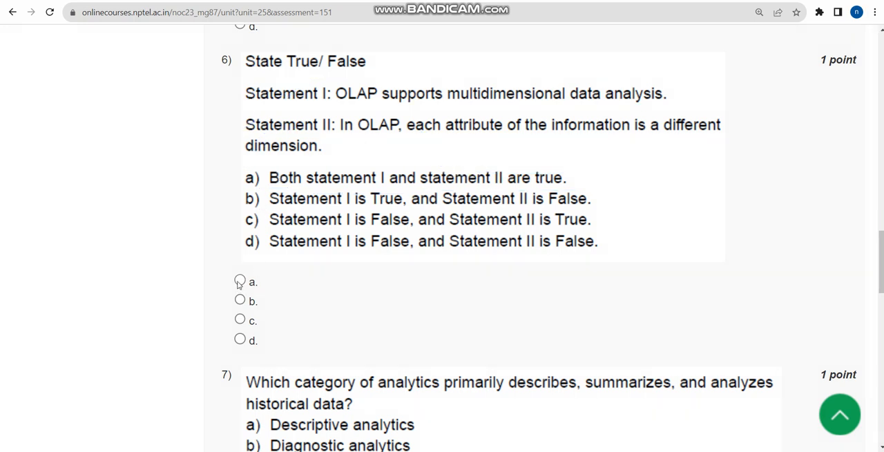
pyautogui.click(239, 280)
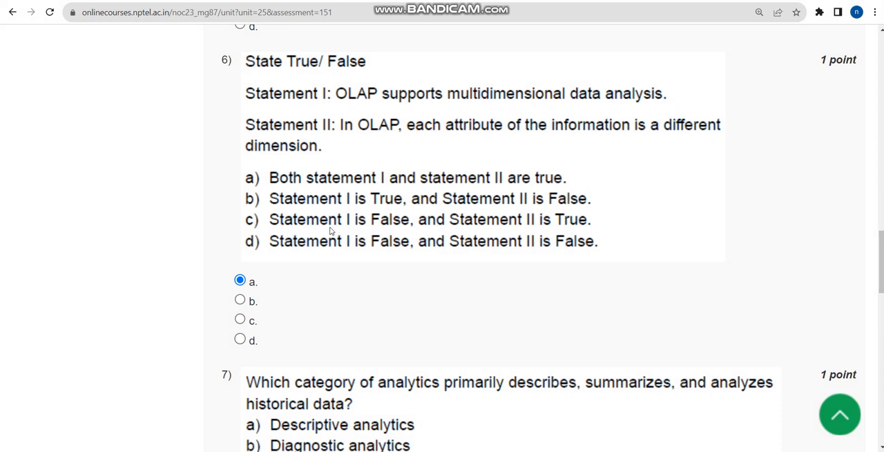
pyautogui.moveTo(310, 228)
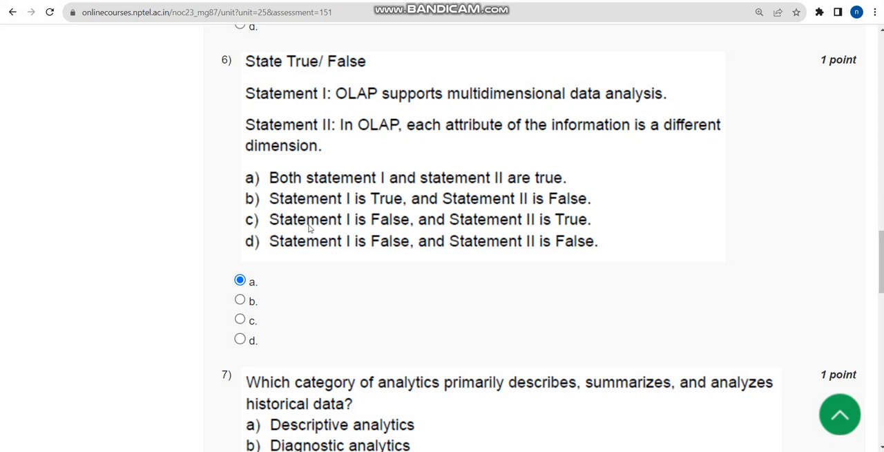
# Underline question 7's key words and select option a, Descriptive analytics.
pyautogui.scroll(-3)
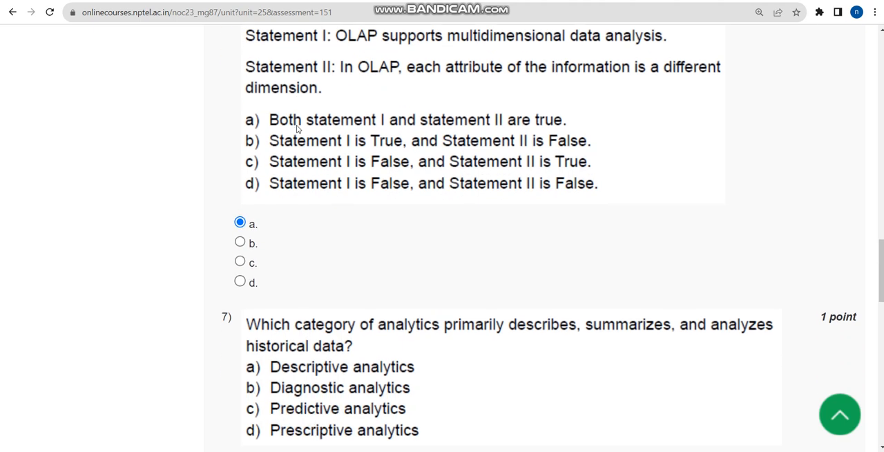
pyautogui.scroll(-3)
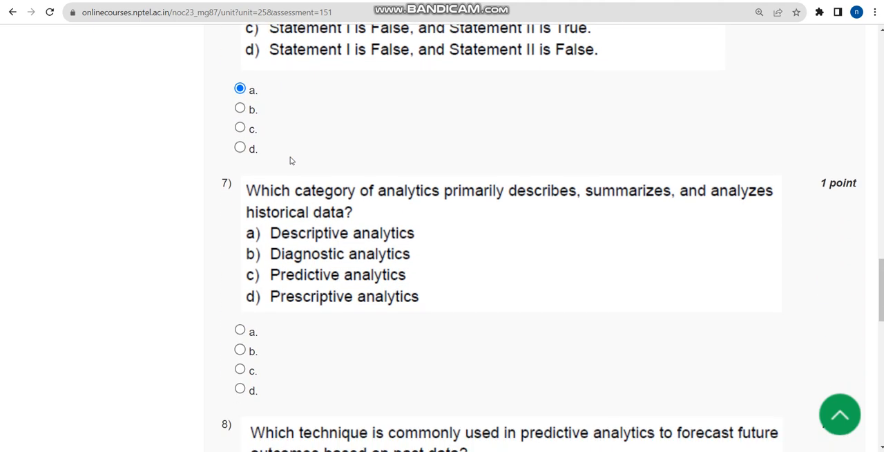
pyautogui.scroll(-3)
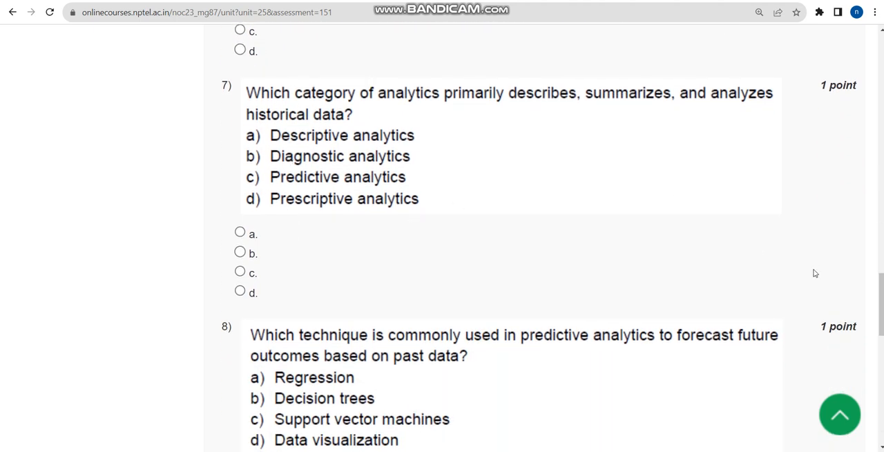
pyautogui.scroll(3)
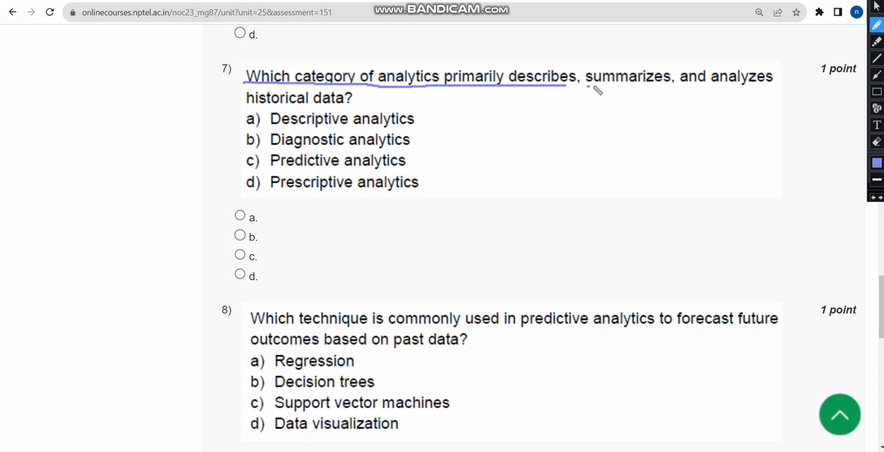
pyautogui.moveTo(586, 88); pyautogui.dragTo(769, 94)
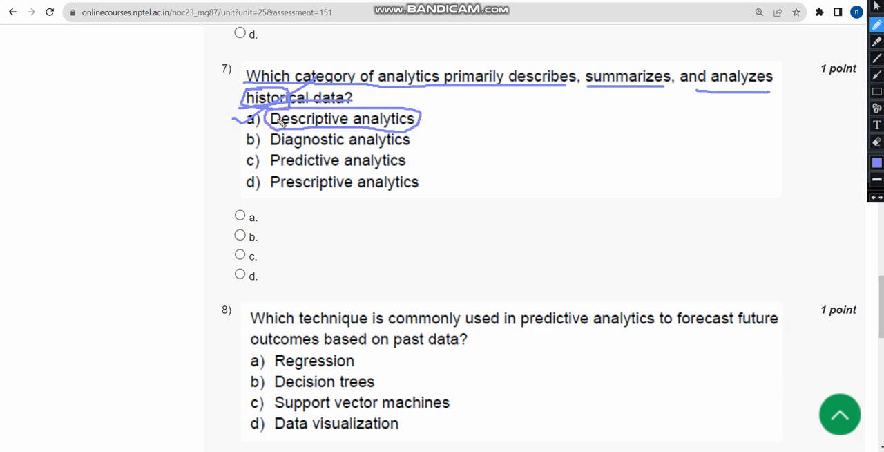
pyautogui.click(239, 215)
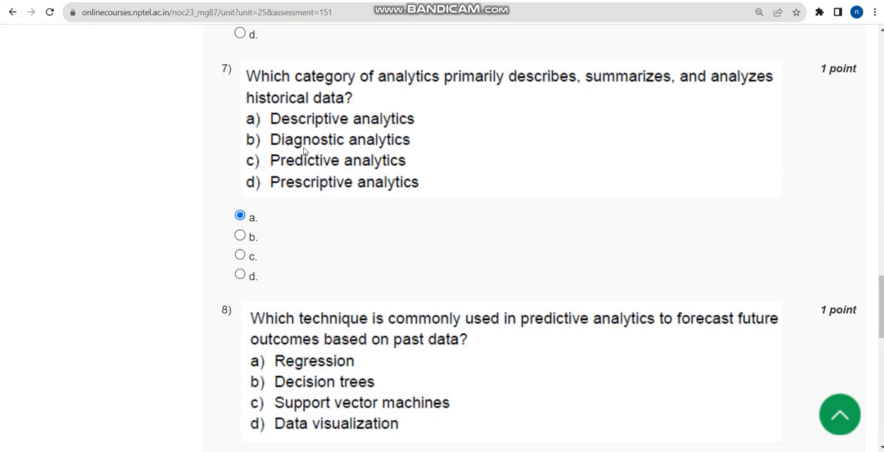
pyautogui.moveTo(291, 131)
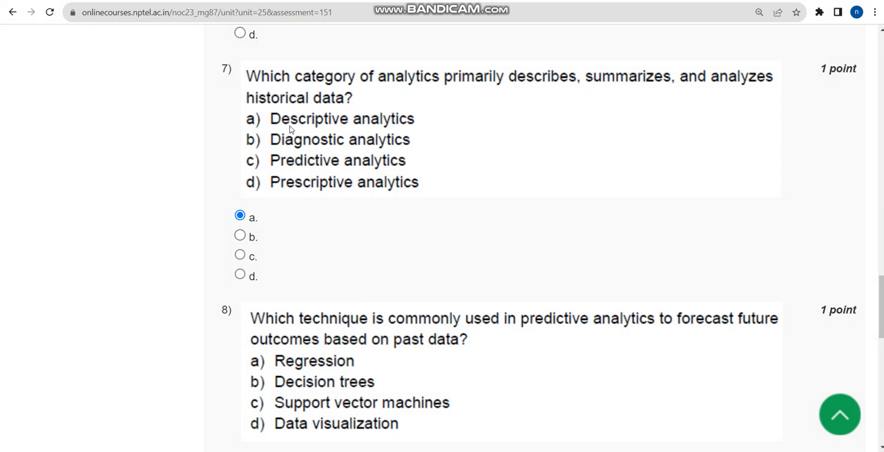
# Bring the forecasting question into view and select option a, Regression.
pyautogui.scroll(-3)
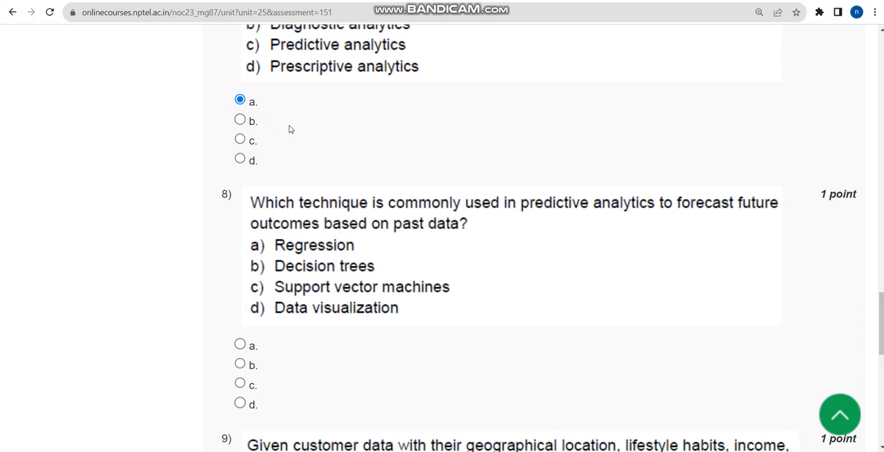
pyautogui.scroll(-3)
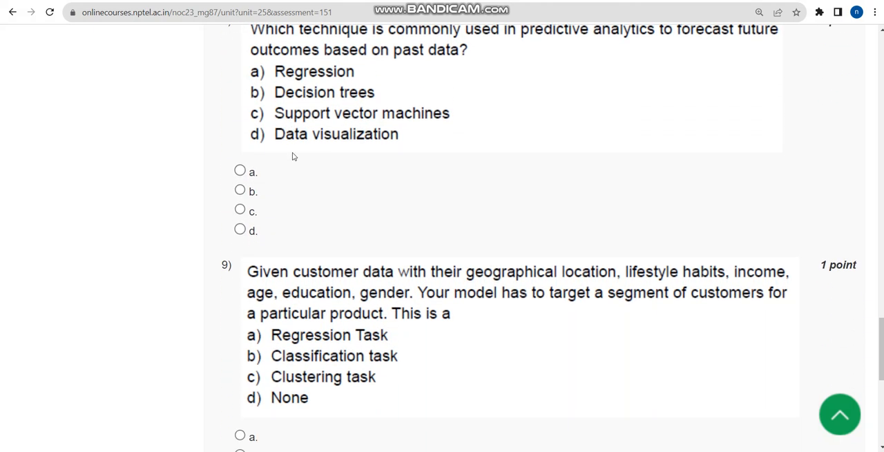
pyautogui.scroll(3)
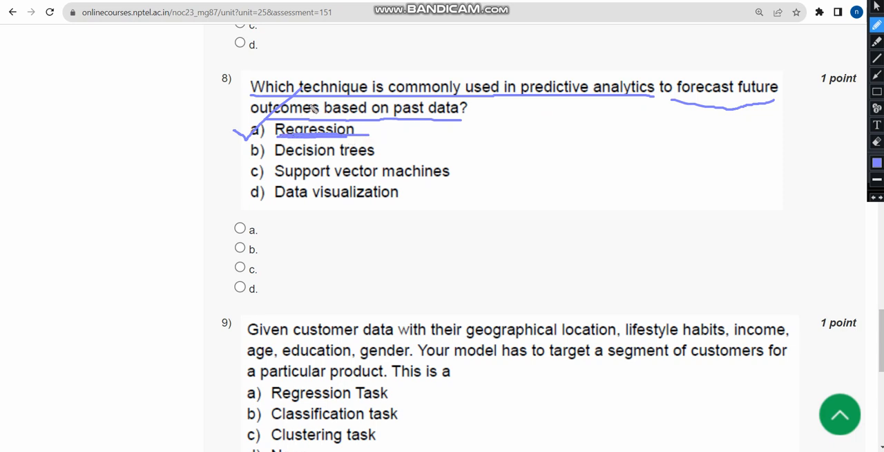
pyautogui.click(240, 228)
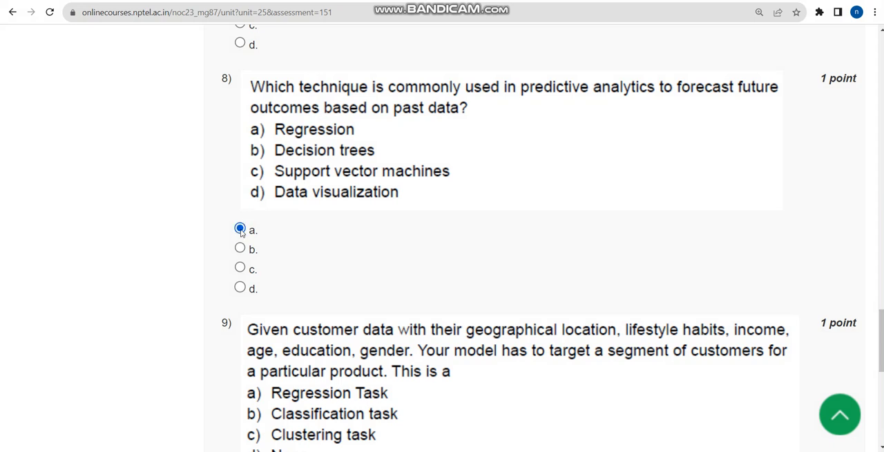
pyautogui.moveTo(239, 248)
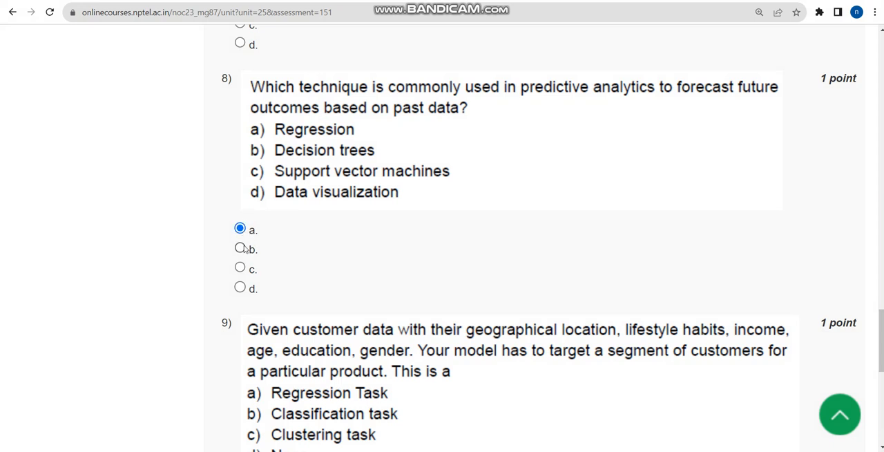
pyautogui.moveTo(239, 233)
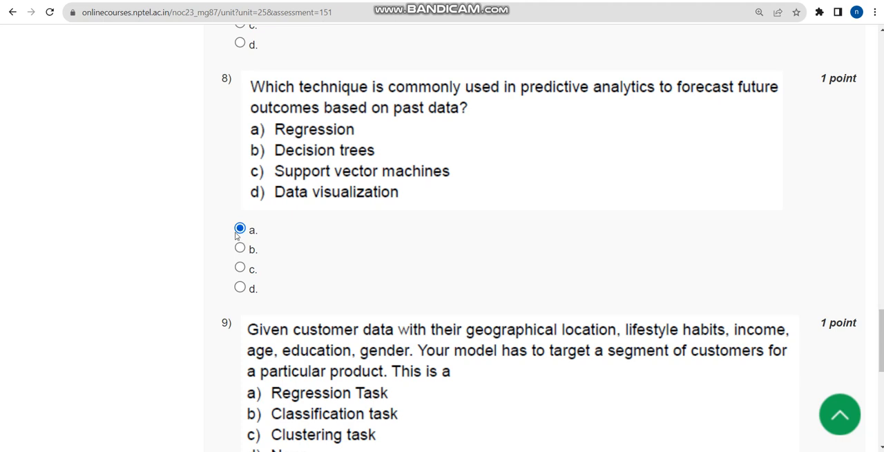
pyautogui.moveTo(309, 155)
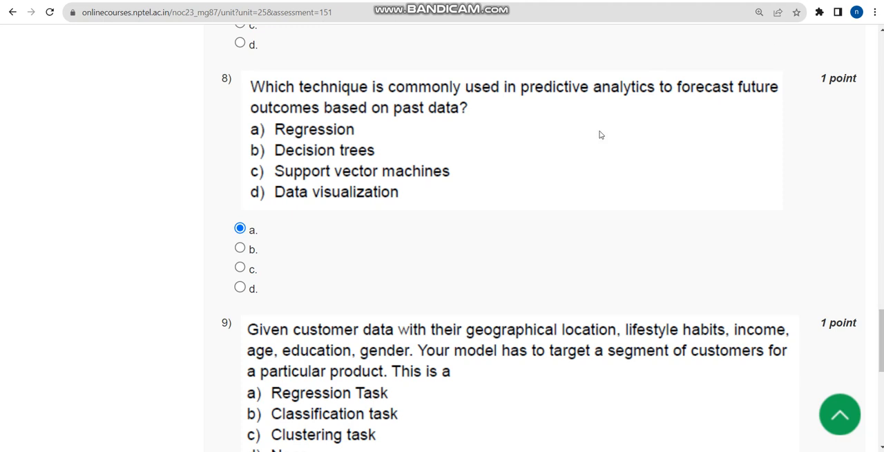
# Underline Classification task, clear the markings, and select option b.
pyautogui.scroll(-3)
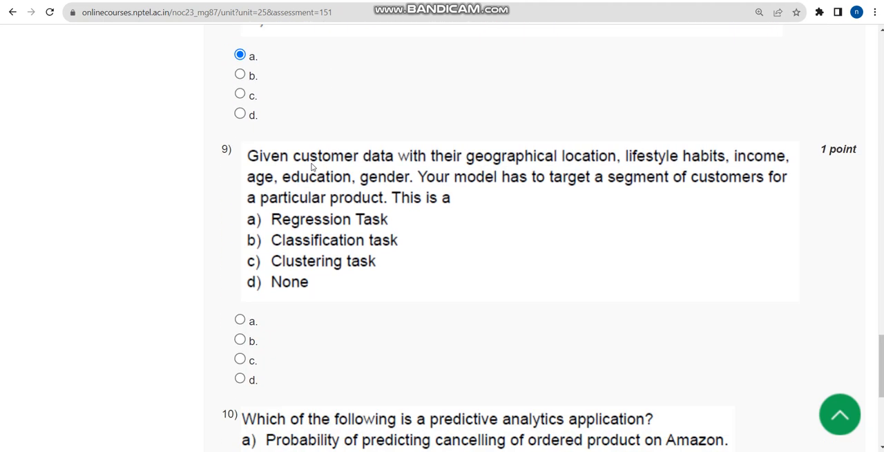
pyautogui.scroll(-3)
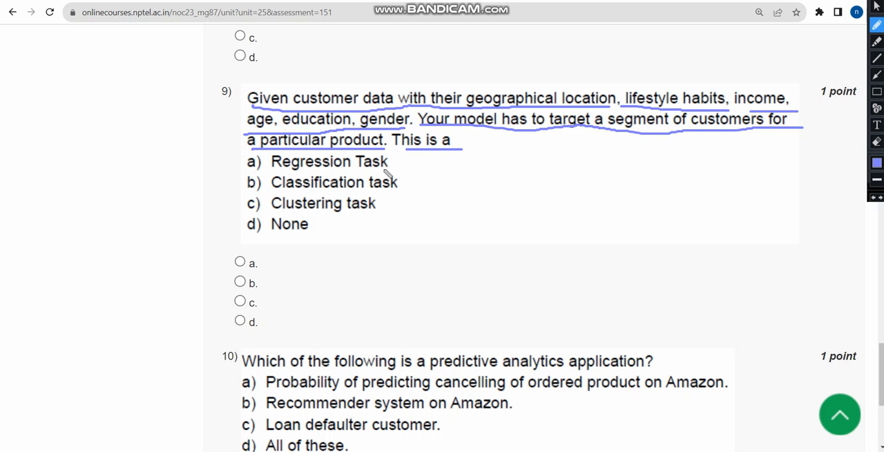
pyautogui.moveTo(366, 173)
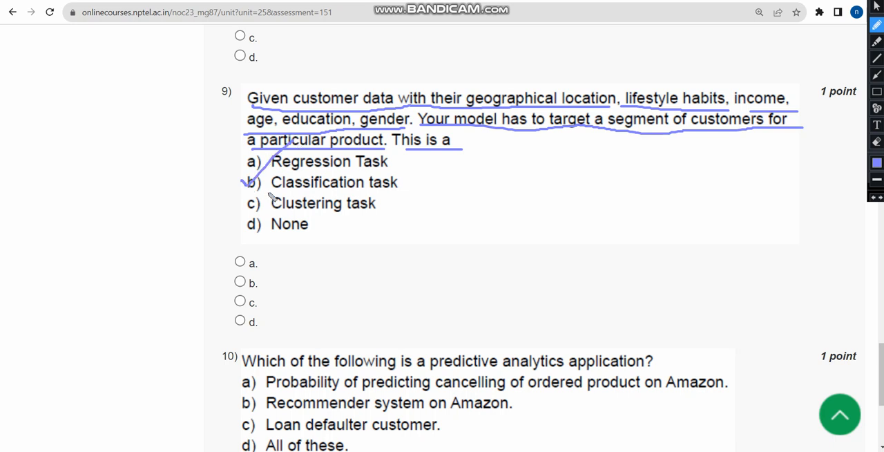
pyautogui.moveTo(270, 187); pyautogui.dragTo(414, 188)
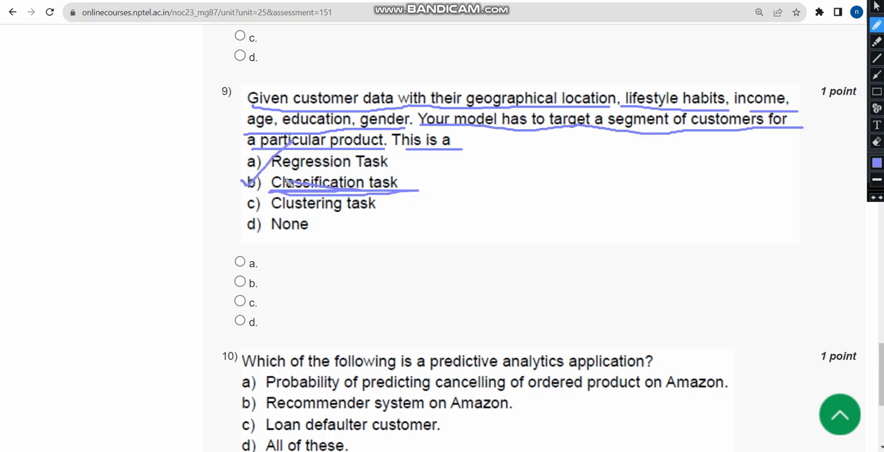
pyautogui.click(876, 26)
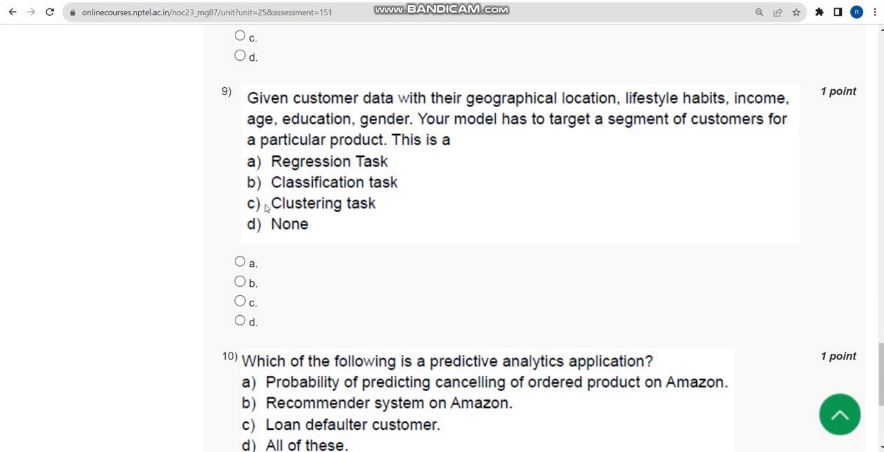
pyautogui.click(240, 281)
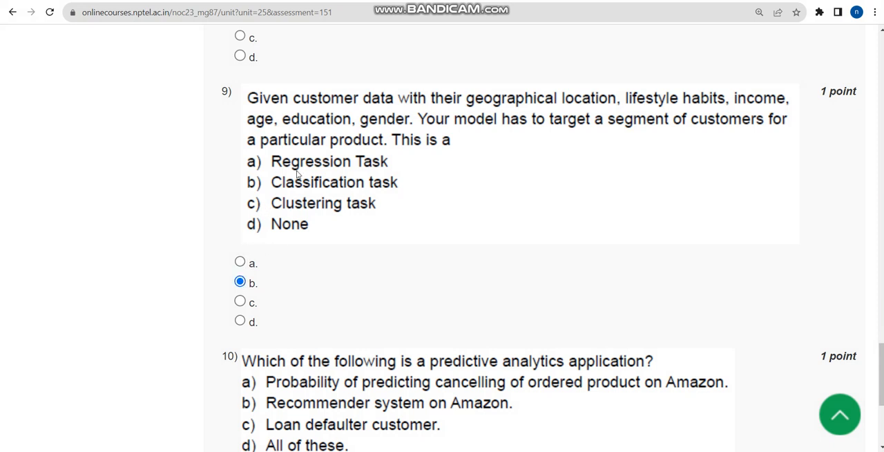
pyautogui.moveTo(278, 175)
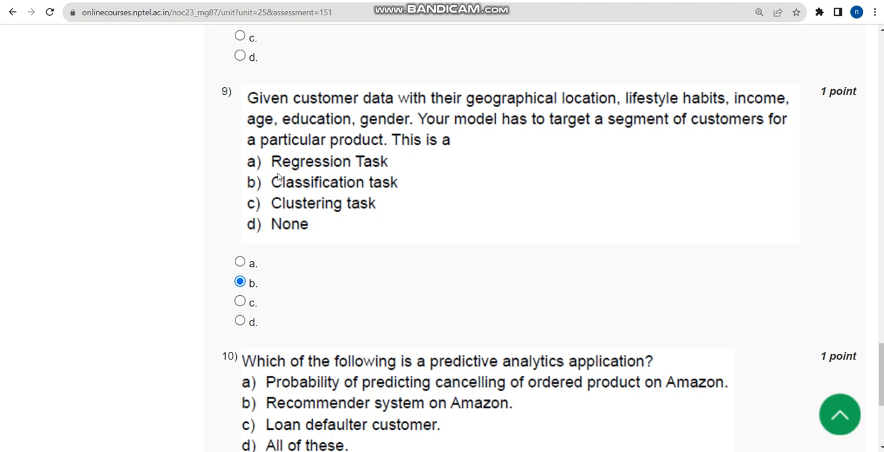
# Scroll to question 10 above Submit Answers and select option d, All of these.
pyautogui.scroll(-3)
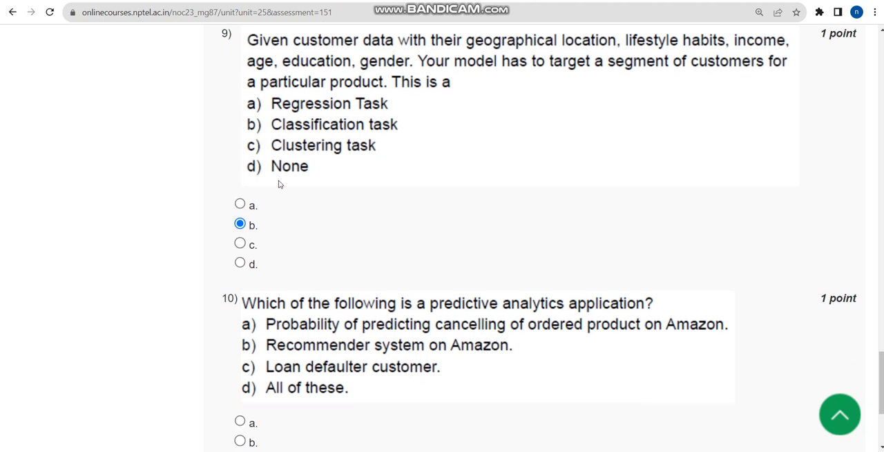
pyautogui.scroll(-3)
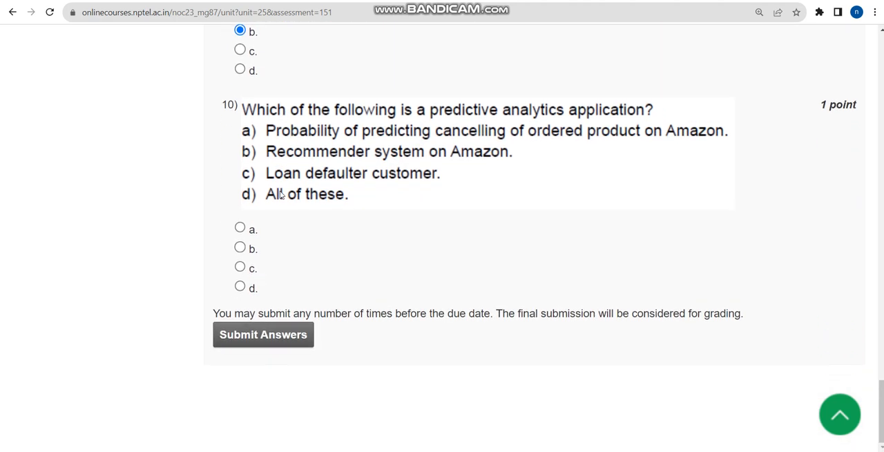
pyautogui.click(875, 11)
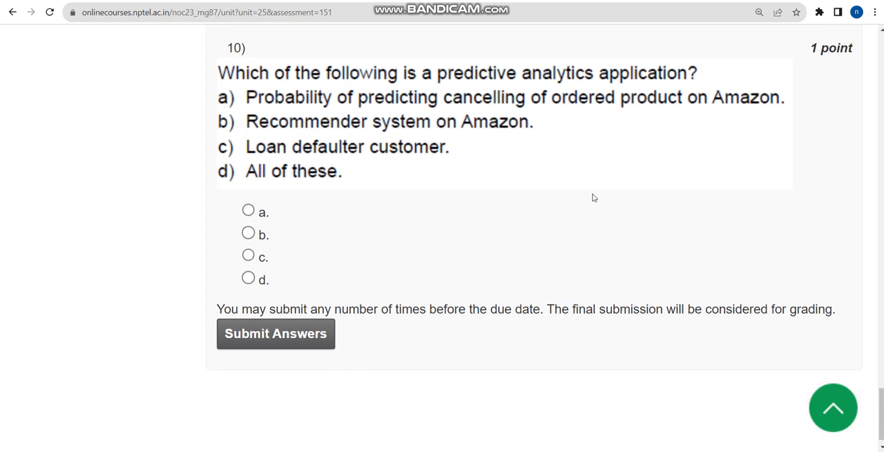
pyautogui.scroll(-3)
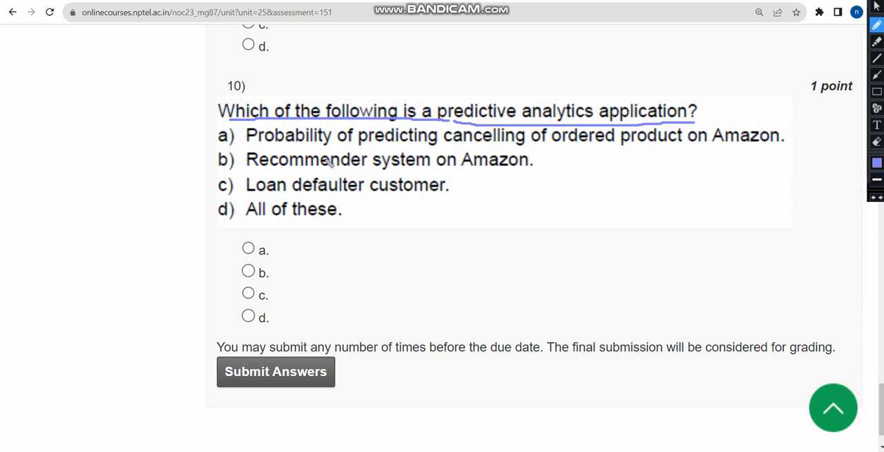
pyautogui.moveTo(269, 155)
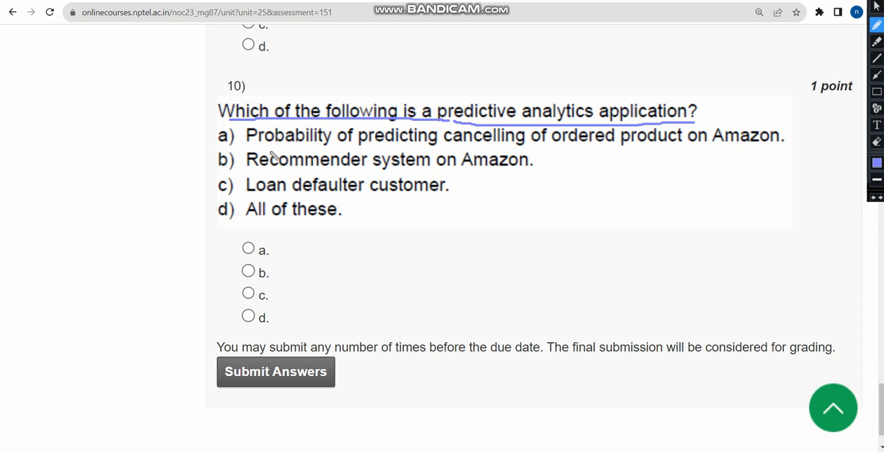
pyautogui.moveTo(200, 200)
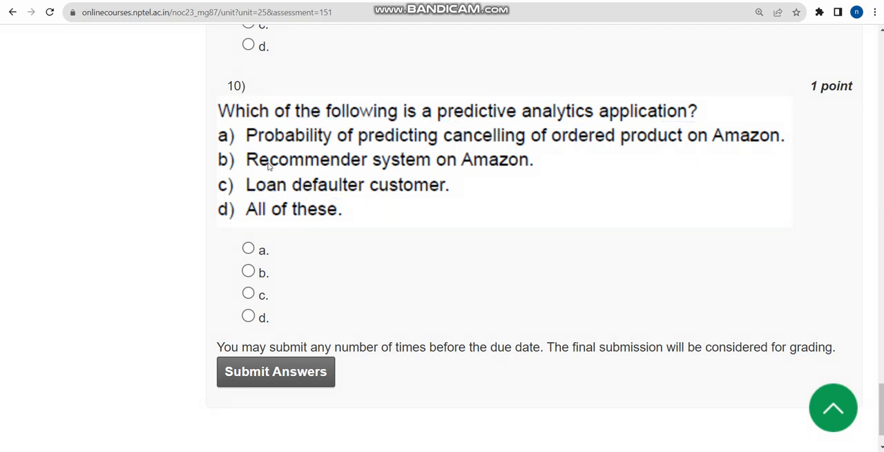
pyautogui.click(248, 316)
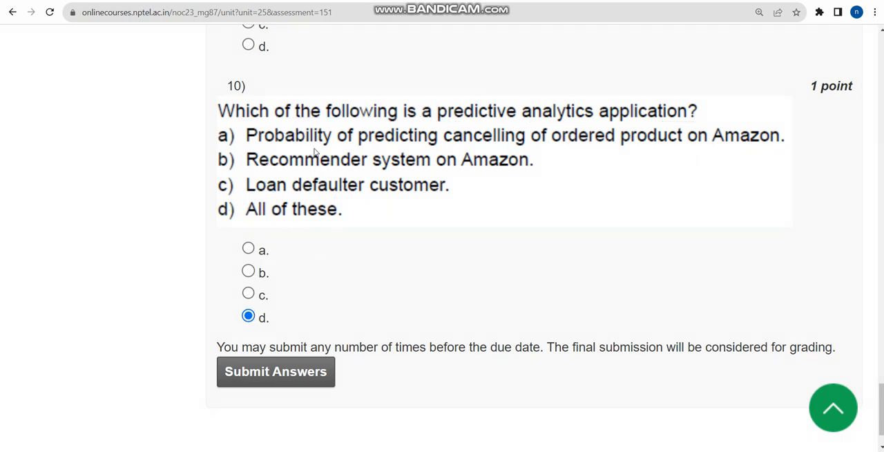